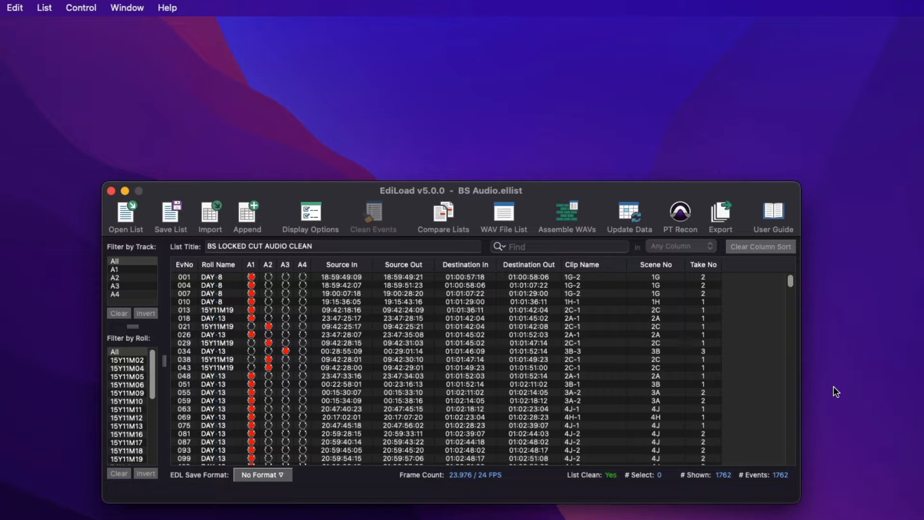
pyautogui.moveTo(264, 46)
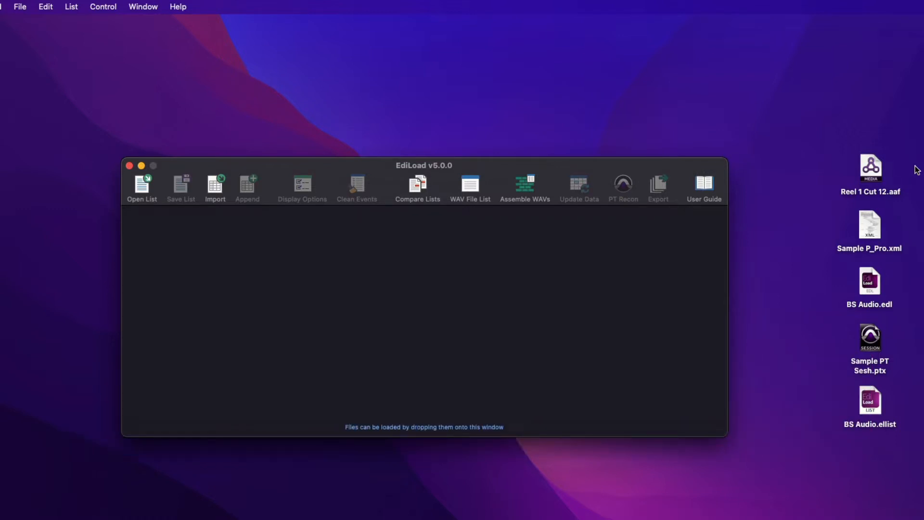
pyautogui.click(870, 167)
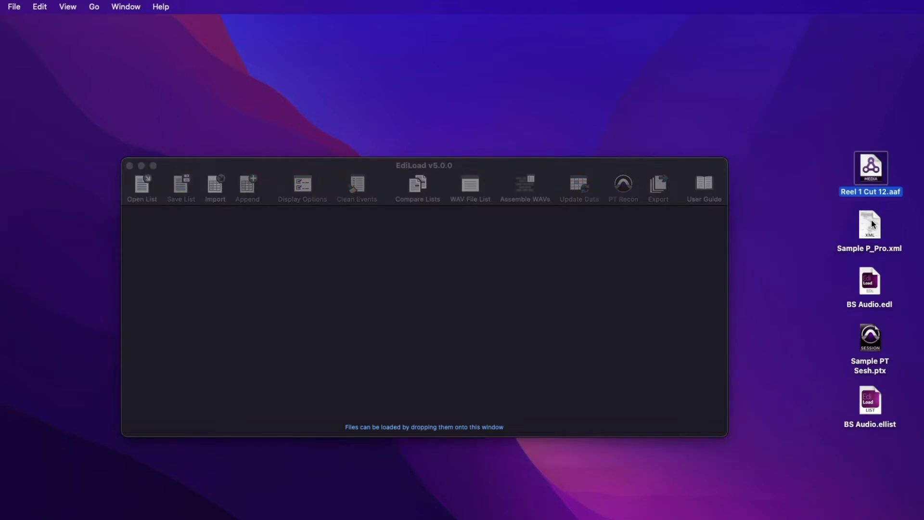
pyautogui.click(869, 281)
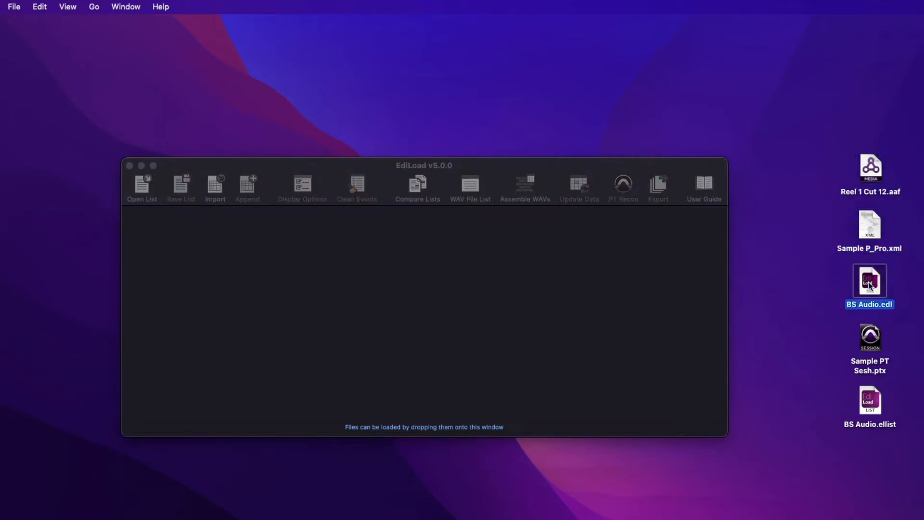
pyautogui.click(869, 338)
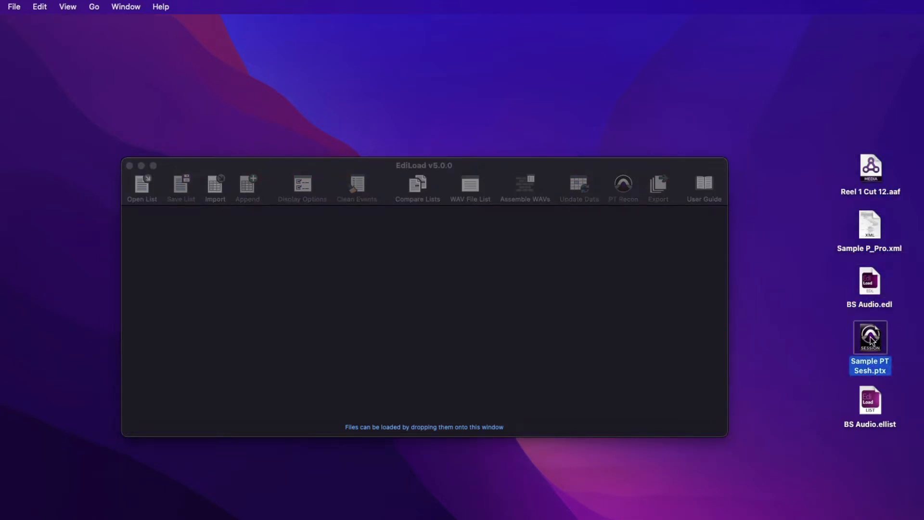
pyautogui.click(869, 226)
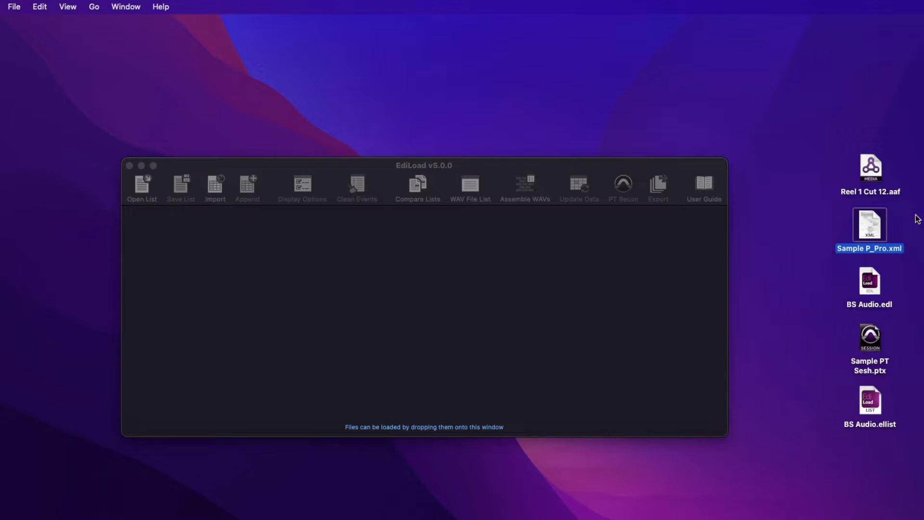
pyautogui.click(869, 400)
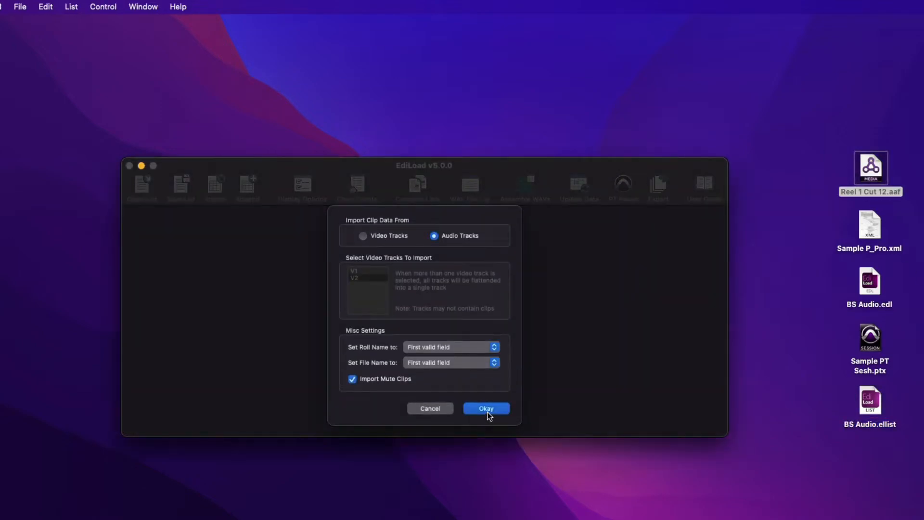
pyautogui.click(485, 408)
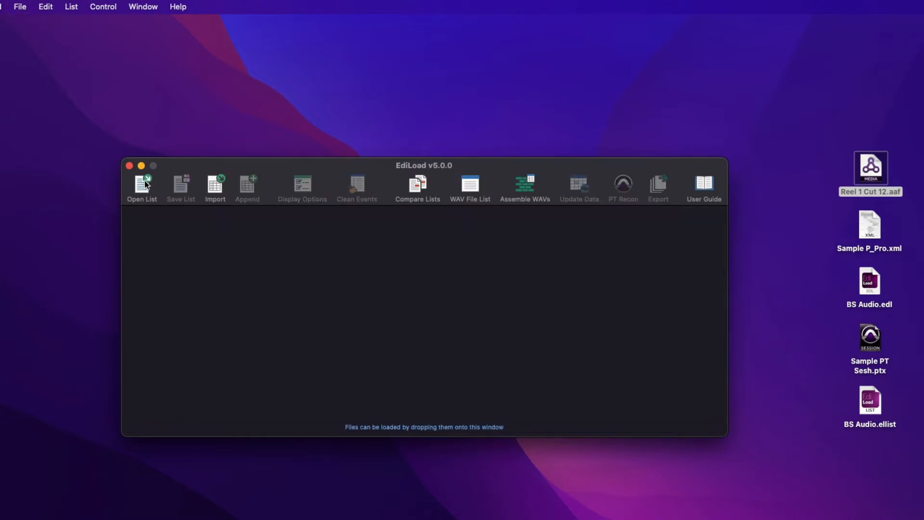
pyautogui.moveTo(215, 183)
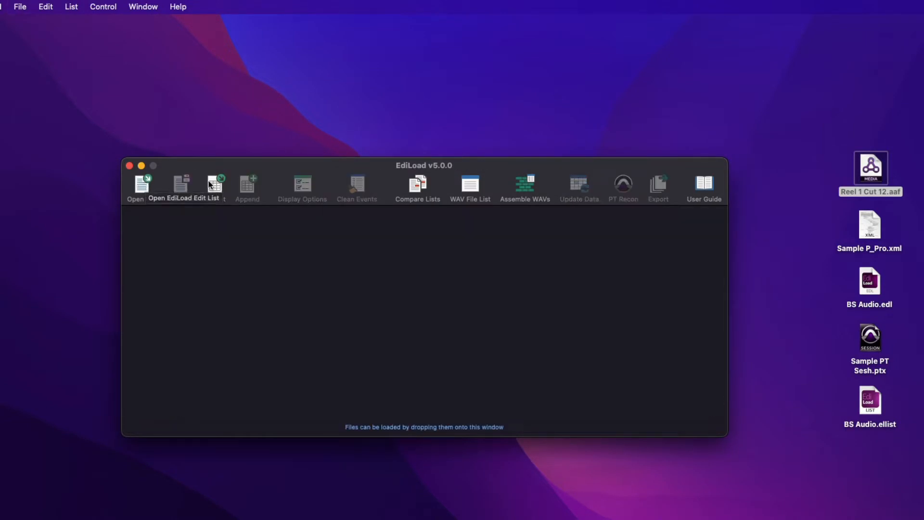
pyautogui.click(213, 183)
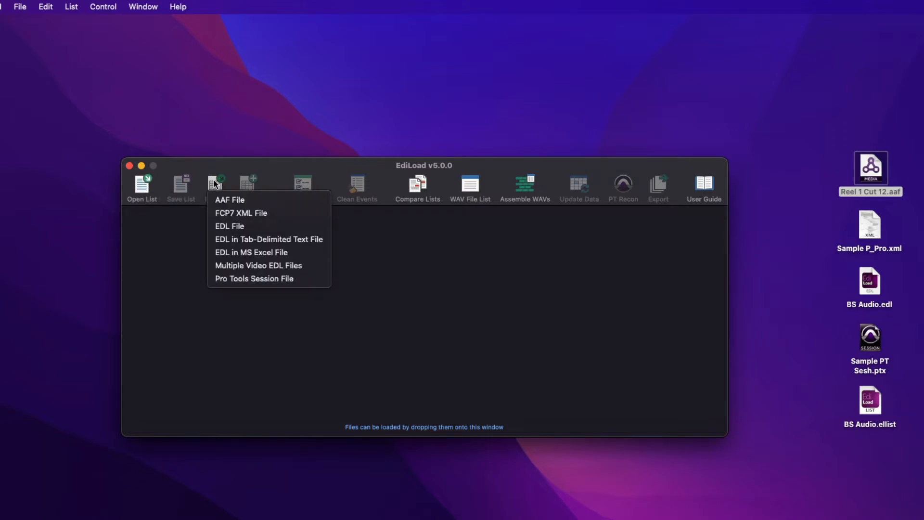
pyautogui.click(20, 7)
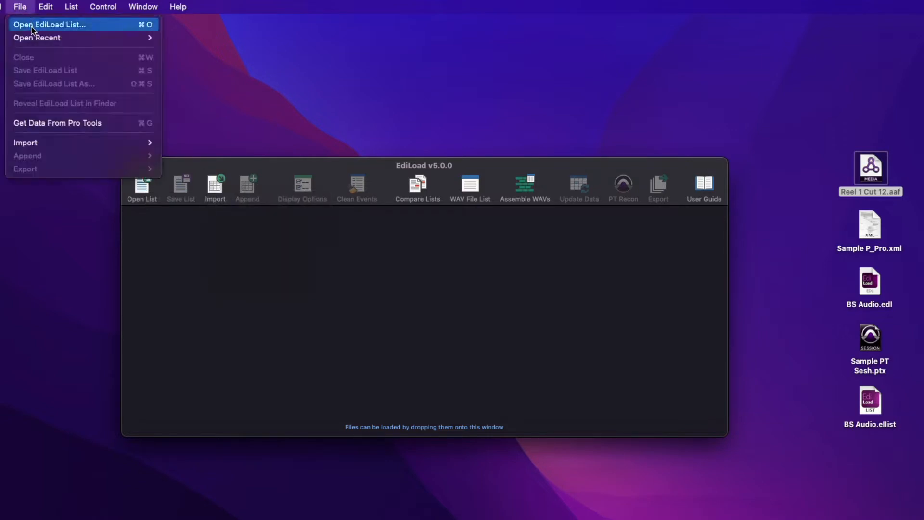
pyautogui.moveTo(25, 142)
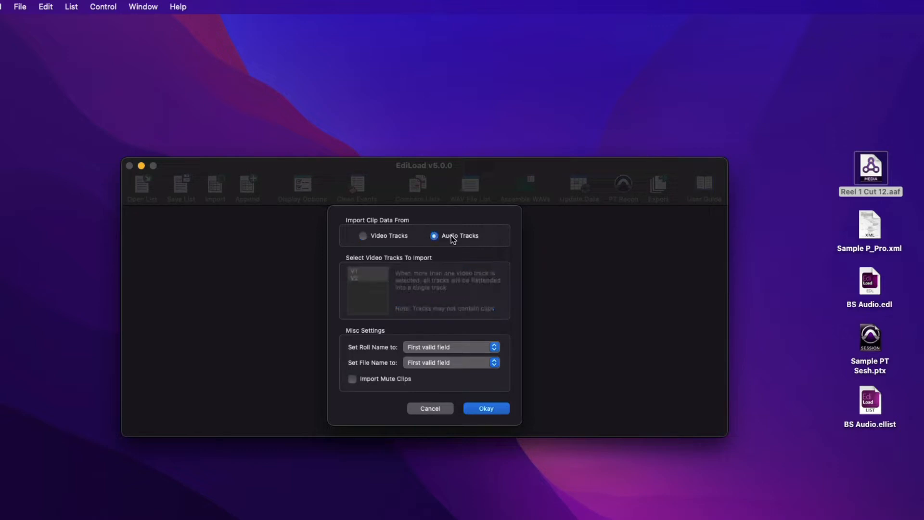
# Step: Import the EDL and remove the events that are not on track V1
pyautogui.click(485, 408)
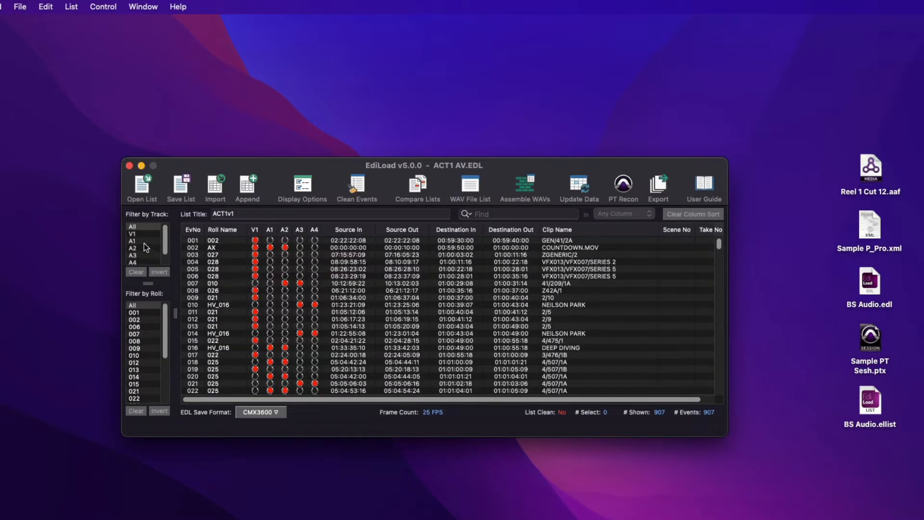
pyautogui.click(132, 232)
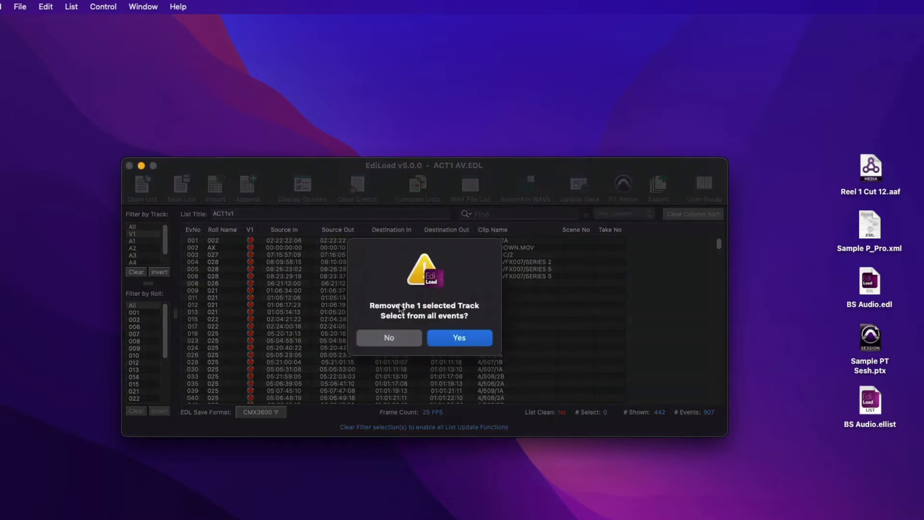
pyautogui.click(459, 338)
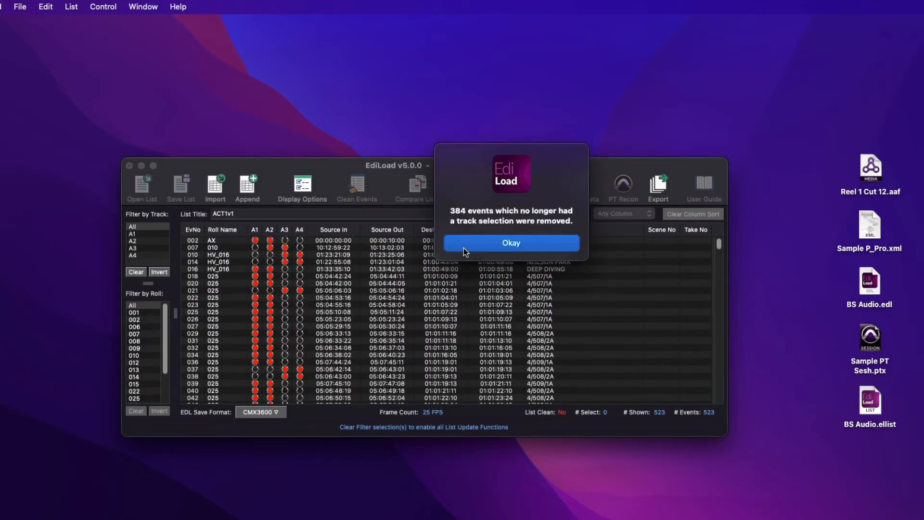
pyautogui.click(510, 243)
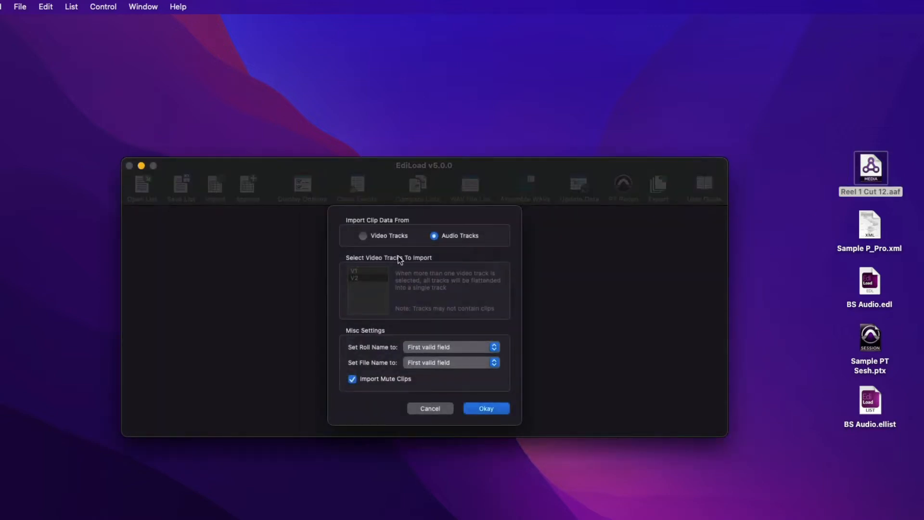
# Step: Import Reel 1 Cut 12.aaf from its video tracks, choosing only V2, as a 249-event V1 list
pyautogui.click(363, 235)
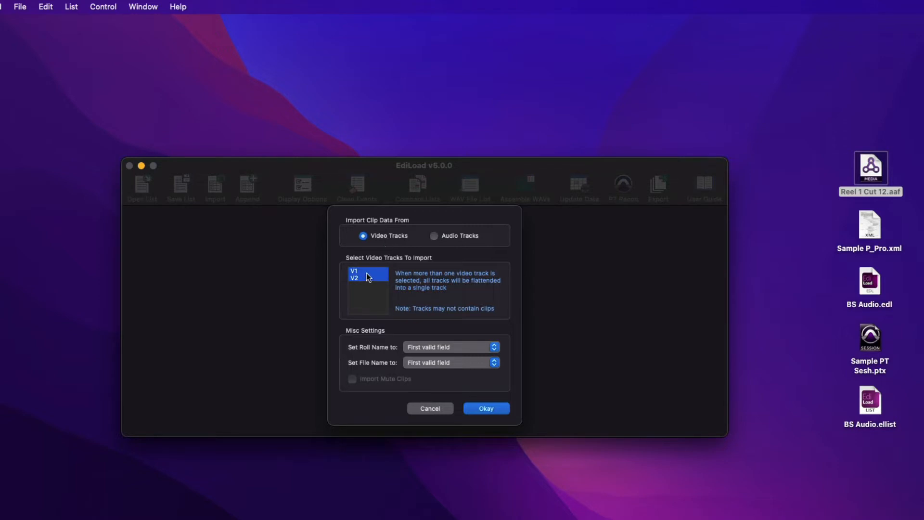
pyautogui.click(366, 278)
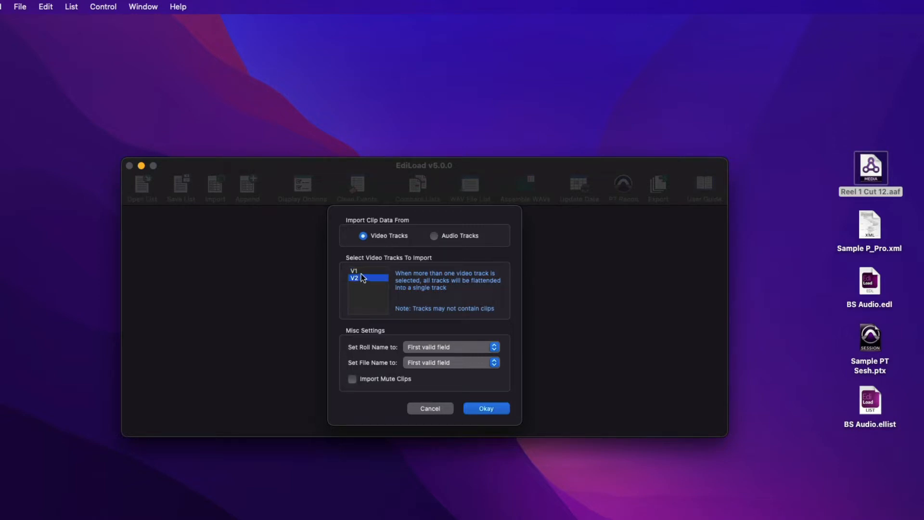
pyautogui.click(485, 408)
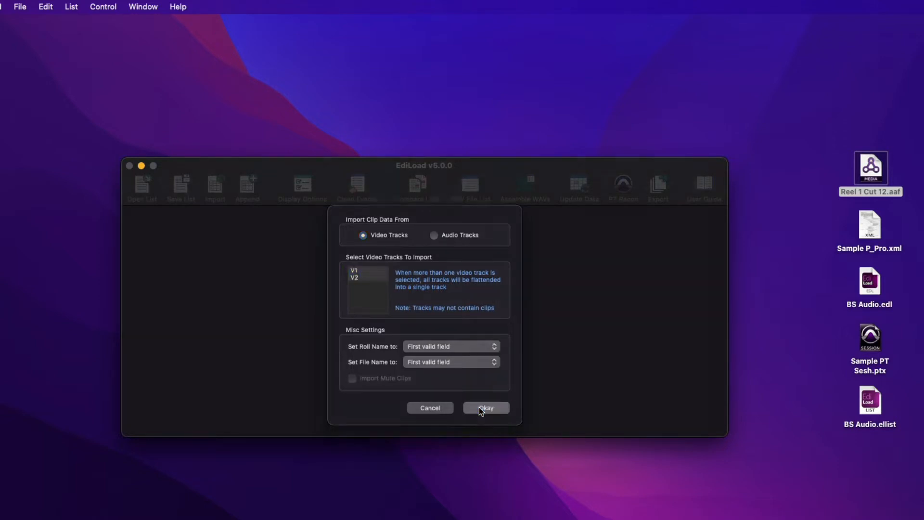
pyautogui.click(485, 407)
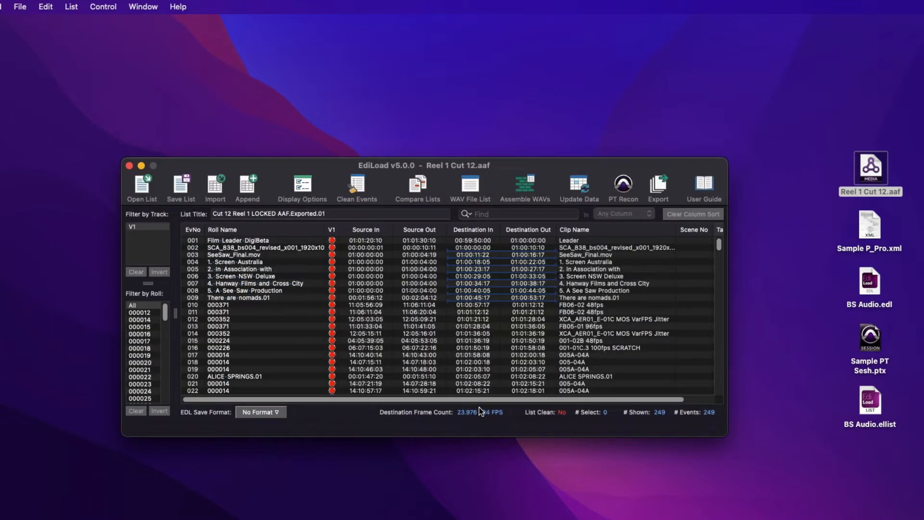
# Step: Accept the EDL import frame-rate settings with 23.976 / 24 FPS source timecodes
pyautogui.click(869, 280)
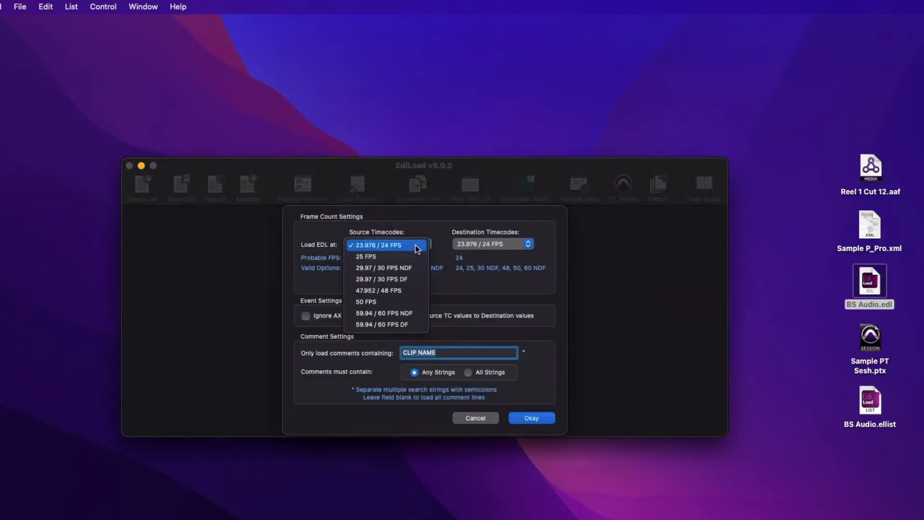
pyautogui.click(385, 244)
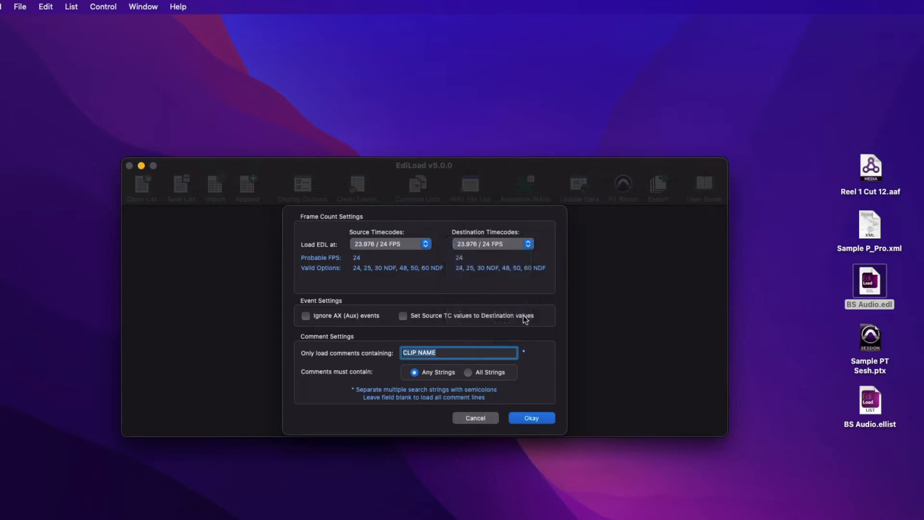
pyautogui.click(529, 417)
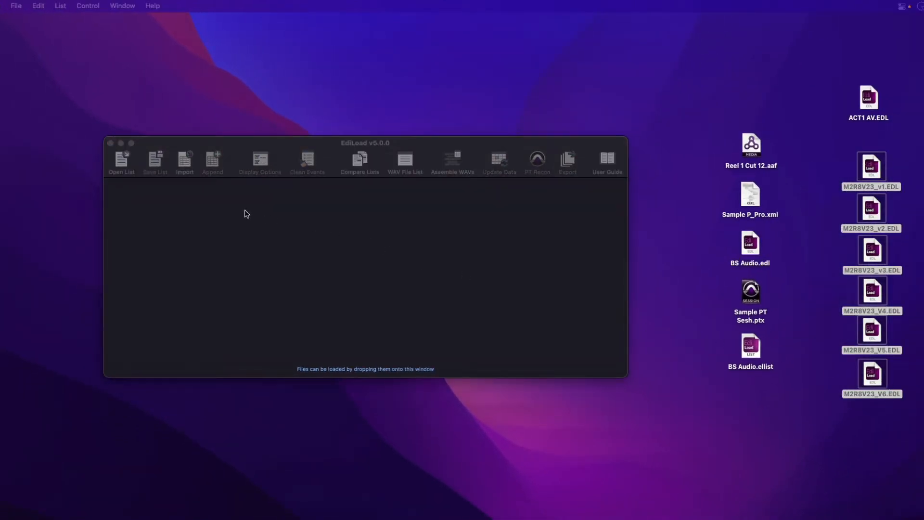
# Step: Load the six M2R8V23 video EDLs in the shown layer order at 25 FPS, then close the list
pyautogui.click(16, 6)
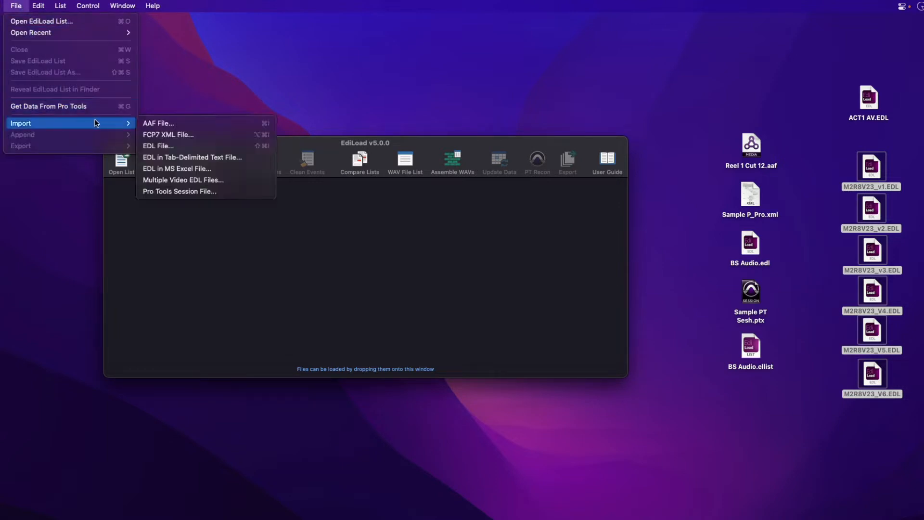
pyautogui.moveTo(183, 180)
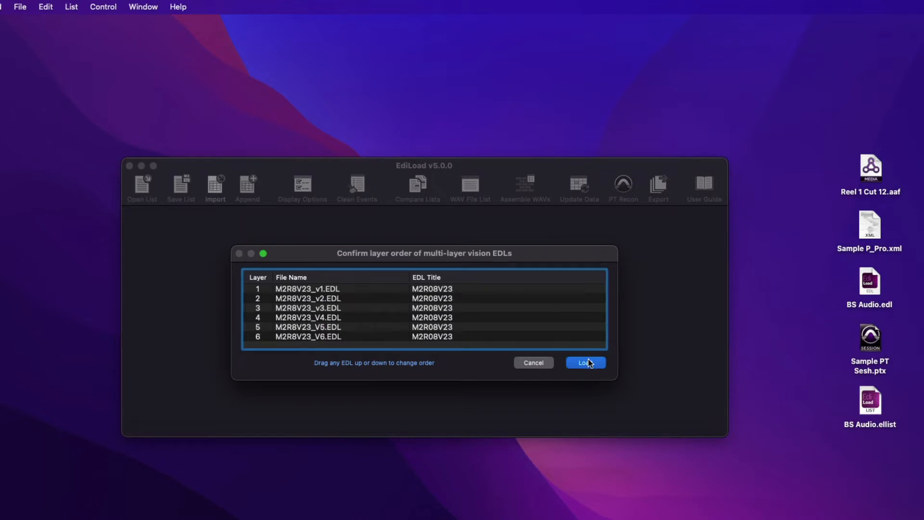
pyautogui.click(583, 363)
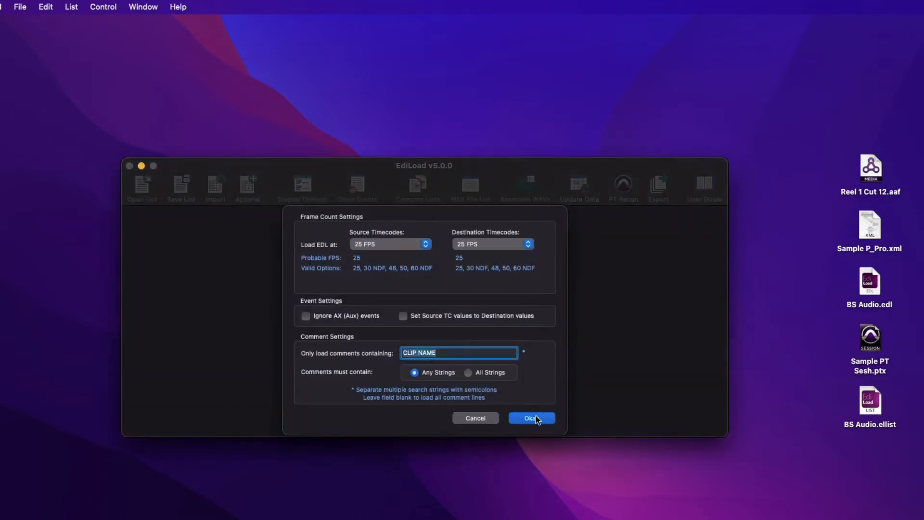
pyautogui.click(530, 417)
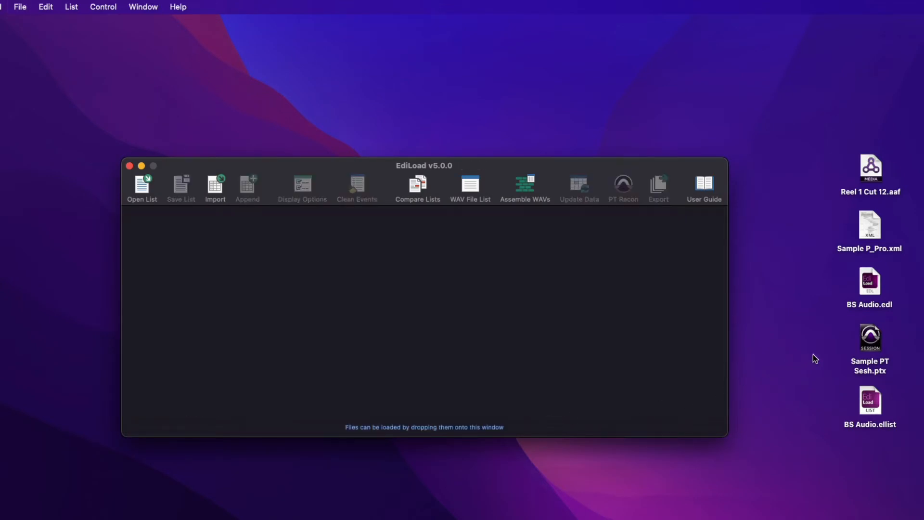
# Step: Drop Sample PT Sesh into EdiLoad, use user-timestamp timecodes and map Mon Σ to list track A1
pyautogui.moveTo(870, 338); pyautogui.dragTo(670, 327)
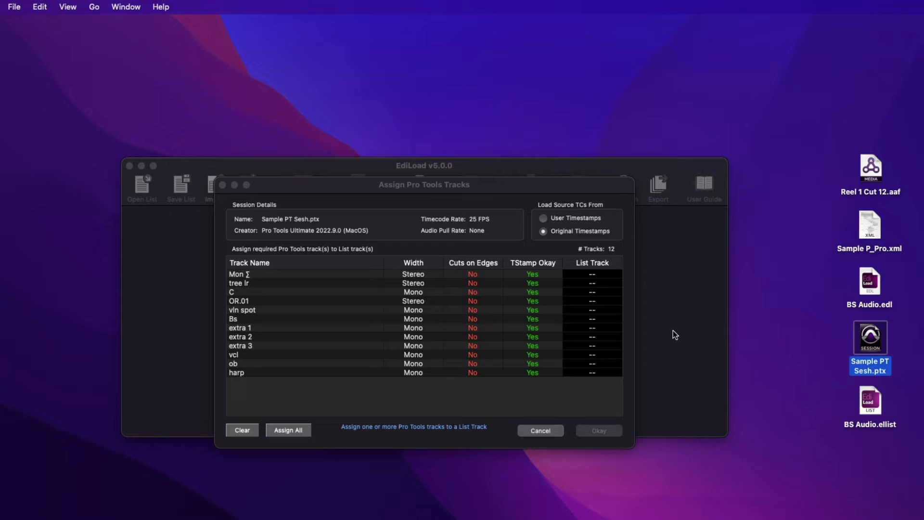
pyautogui.click(542, 218)
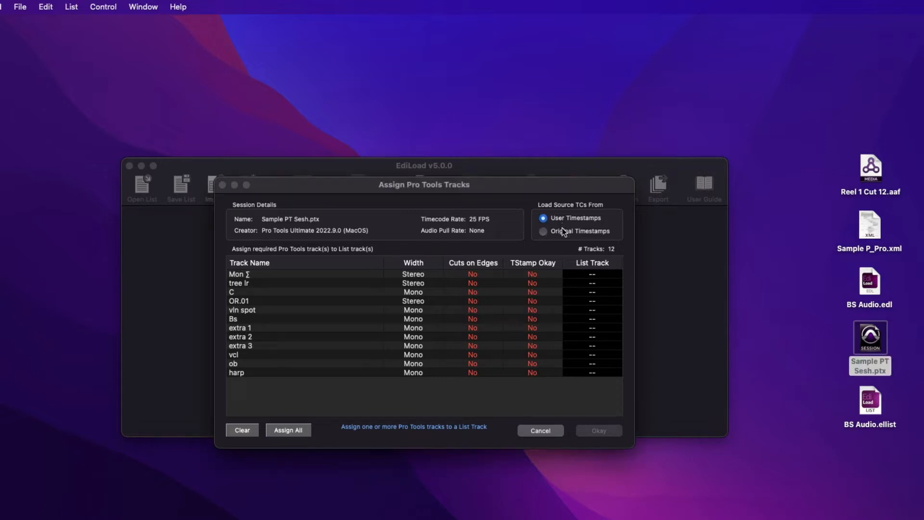
pyautogui.click(543, 230)
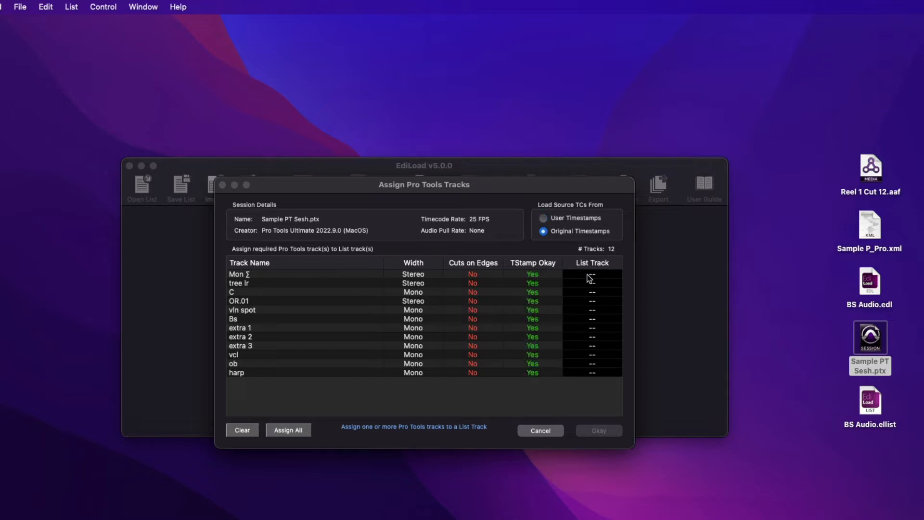
pyautogui.click(592, 275)
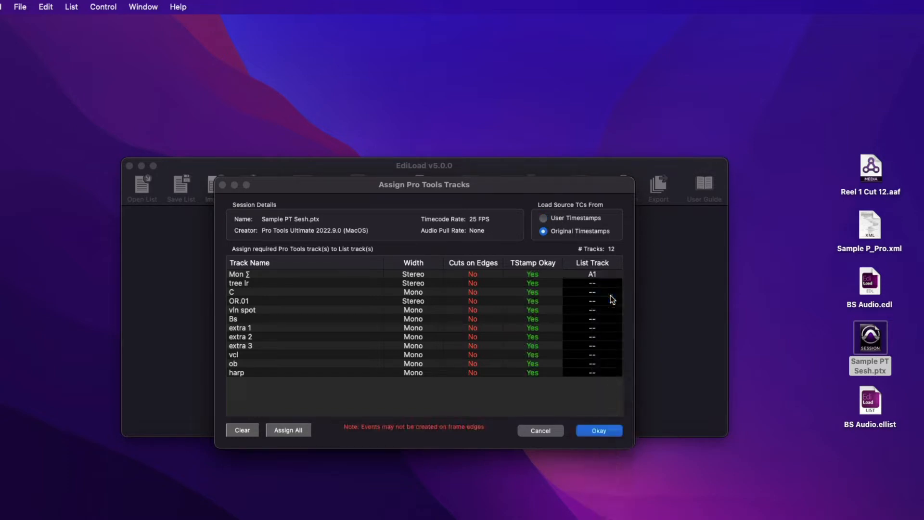
# Step: Confirm the track assignments and continue the conversion despite the frame-edge warning
pyautogui.click(598, 430)
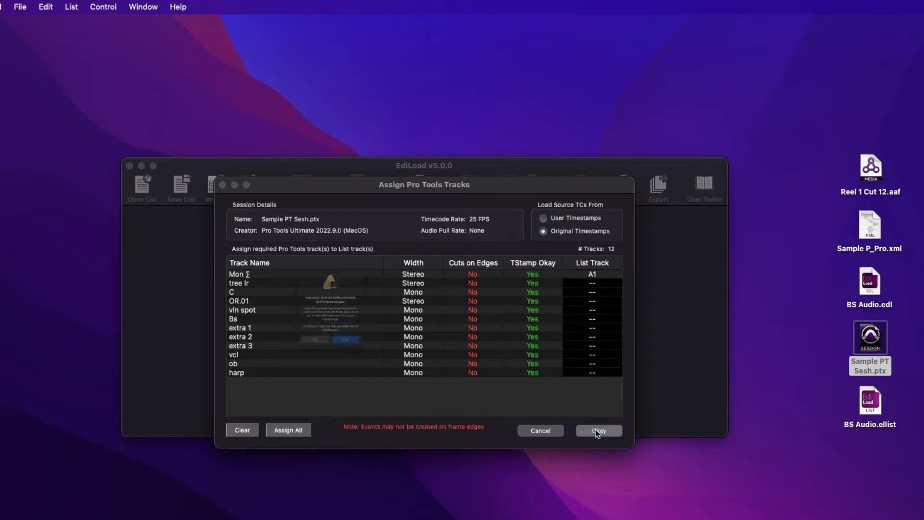
pyautogui.click(597, 430)
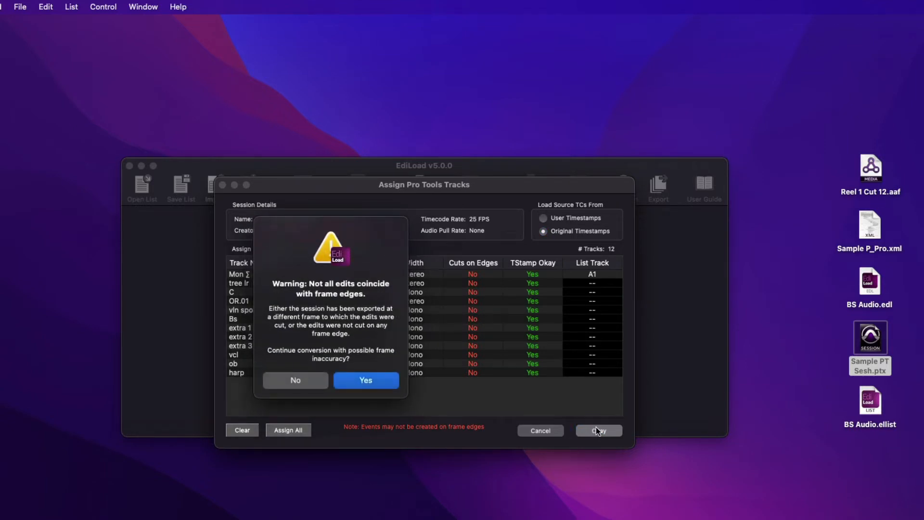
pyautogui.moveTo(387, 384)
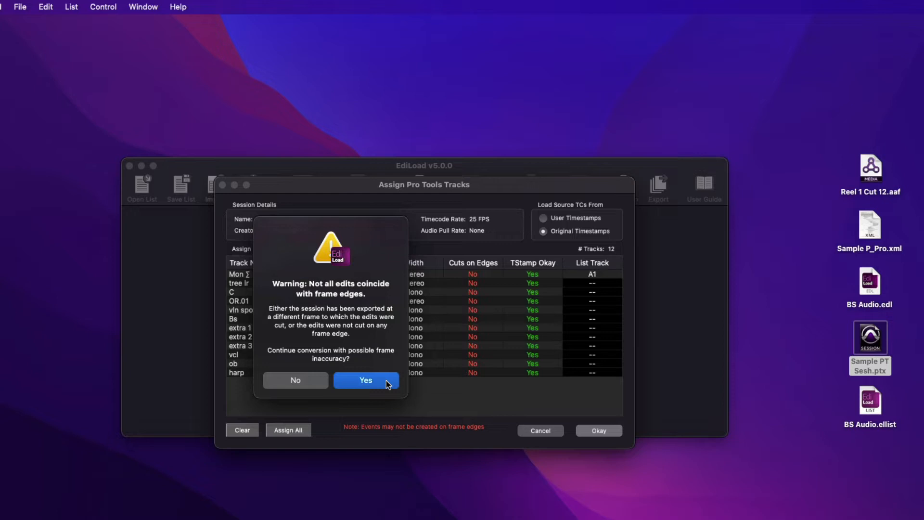
pyautogui.click(365, 380)
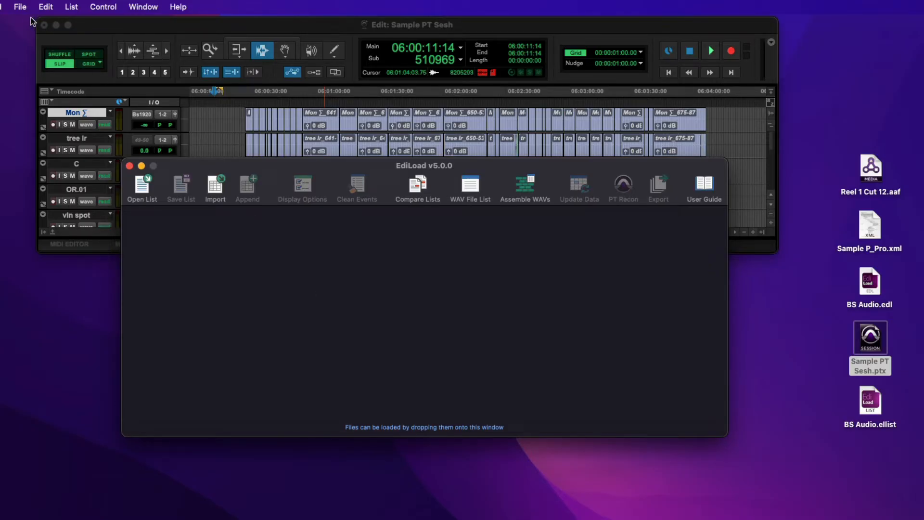
# Step: Get the event data from the open Pro Tools session as an 808-event A1–A16 audio list
pyautogui.click(20, 7)
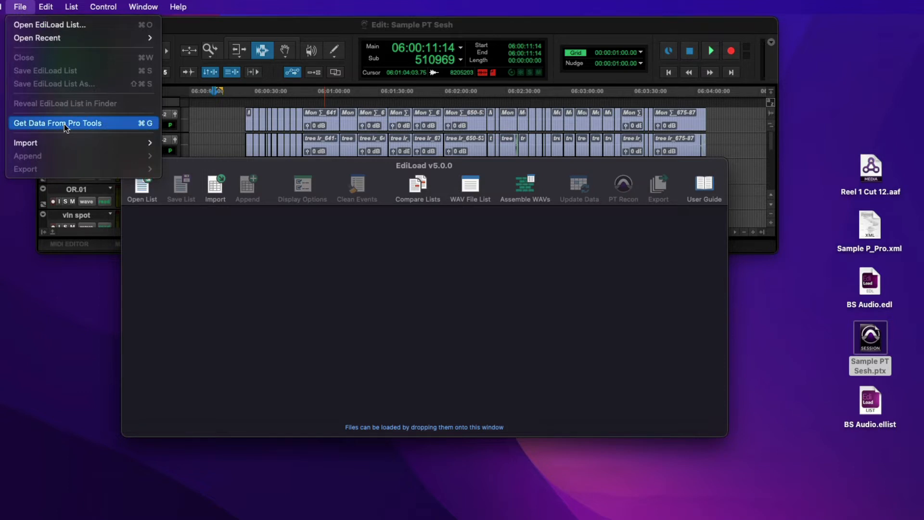
pyautogui.click(57, 122)
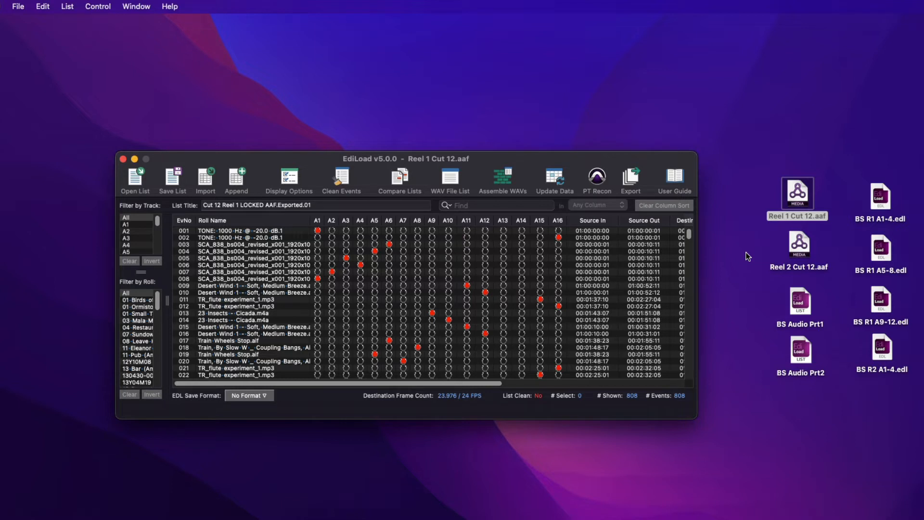
pyautogui.moveTo(377, 150)
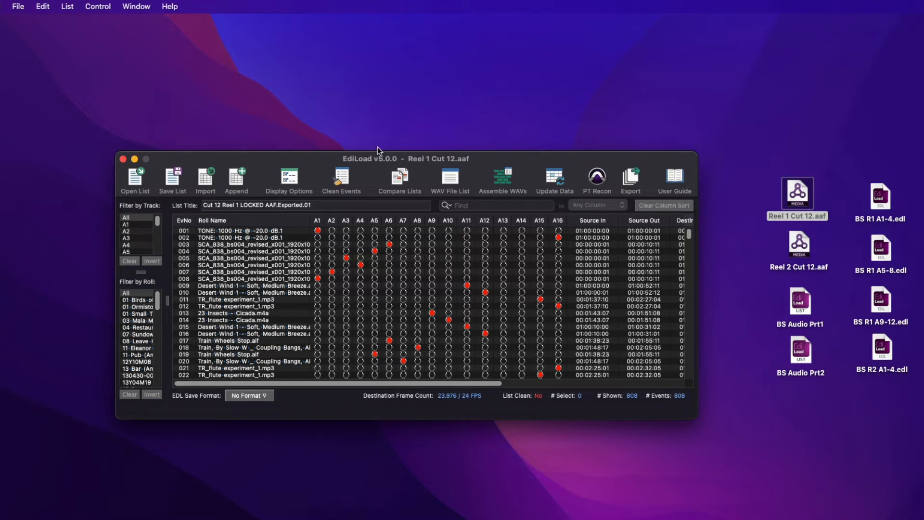
# Step: Close the Reel 1 Cut 12.aaf audio list, leaving the window empty
pyautogui.click(17, 7)
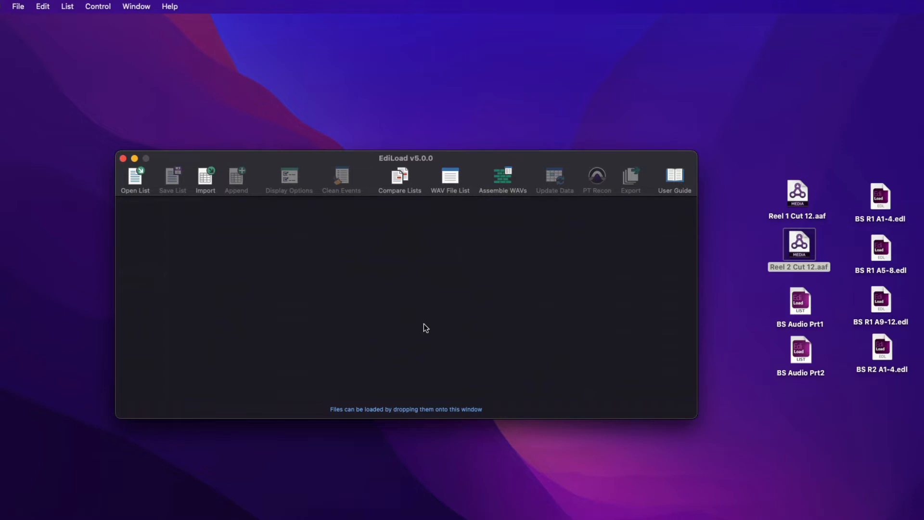
pyautogui.moveTo(427, 324)
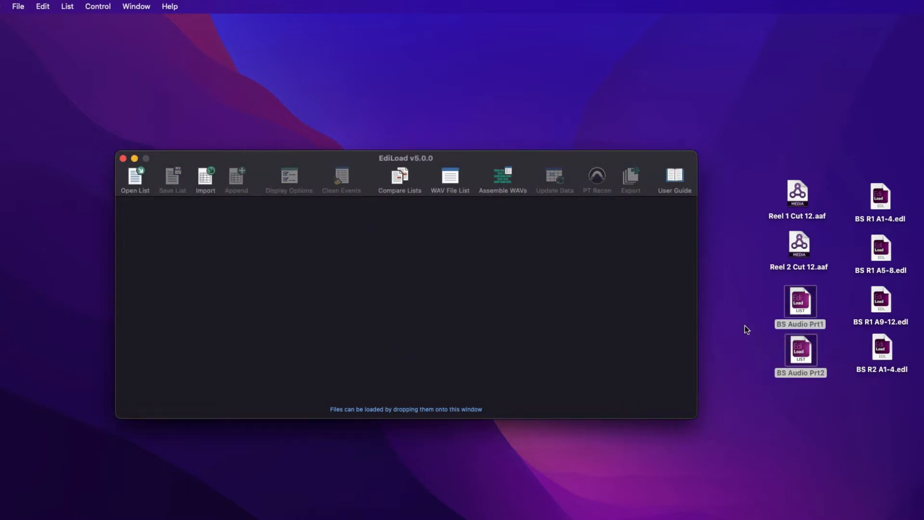
# Step: Load BS Audio Prt2 and offset its destination timecodes to start at 02:00:00:00
pyautogui.moveTo(800, 348); pyautogui.dragTo(511, 308)
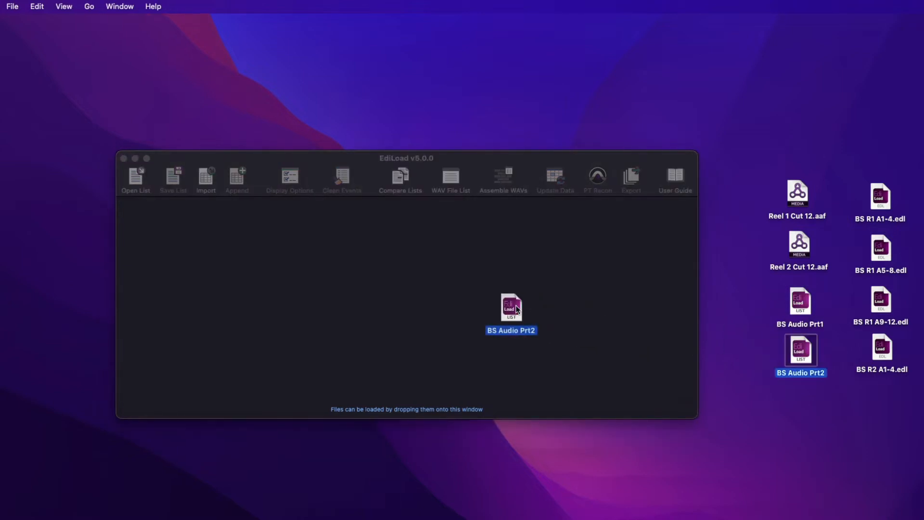
pyautogui.doubleClick(510, 307)
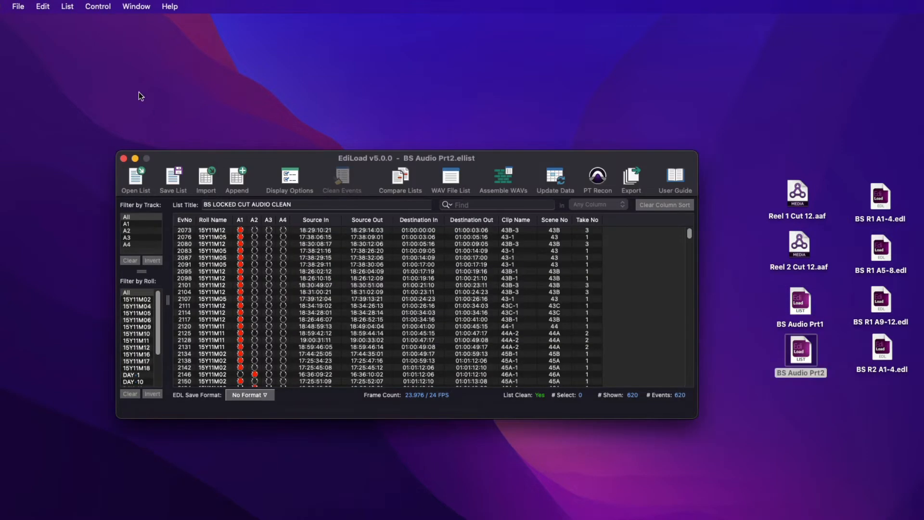
pyautogui.click(66, 7)
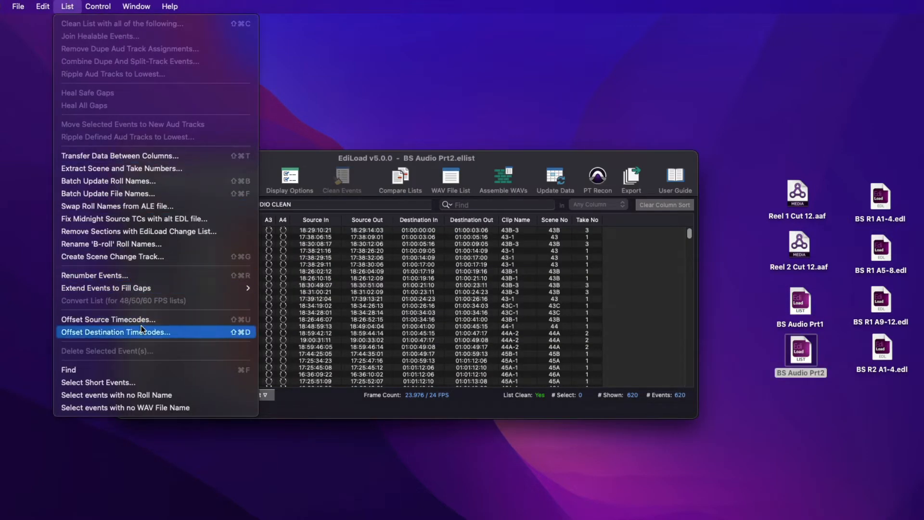
pyautogui.click(115, 332)
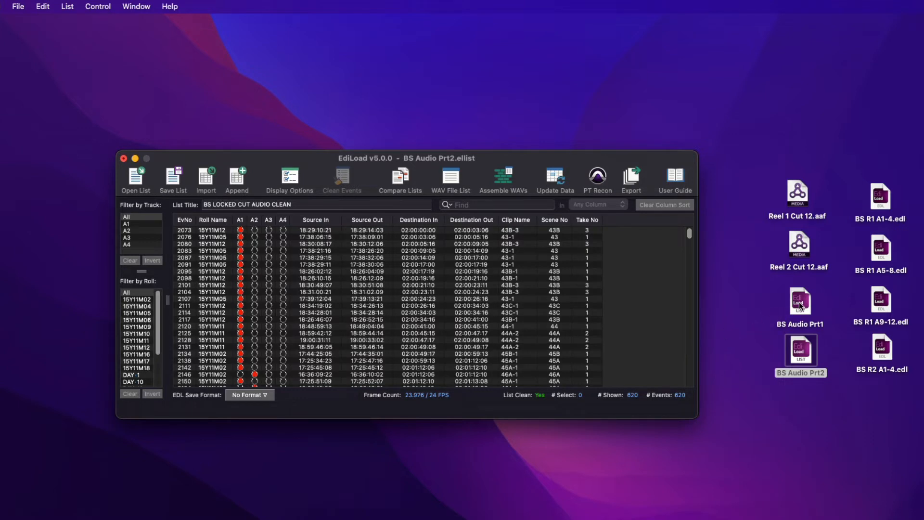
# Step: Append BS Audio Prt1 to the current list, giving the 469-event BS R1 A1-4 list
pyautogui.doubleClick(798, 301)
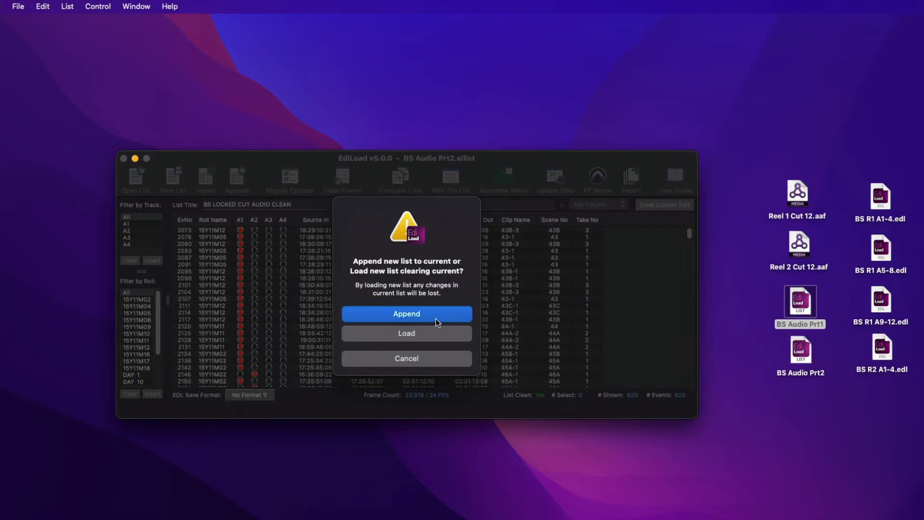
pyautogui.click(406, 312)
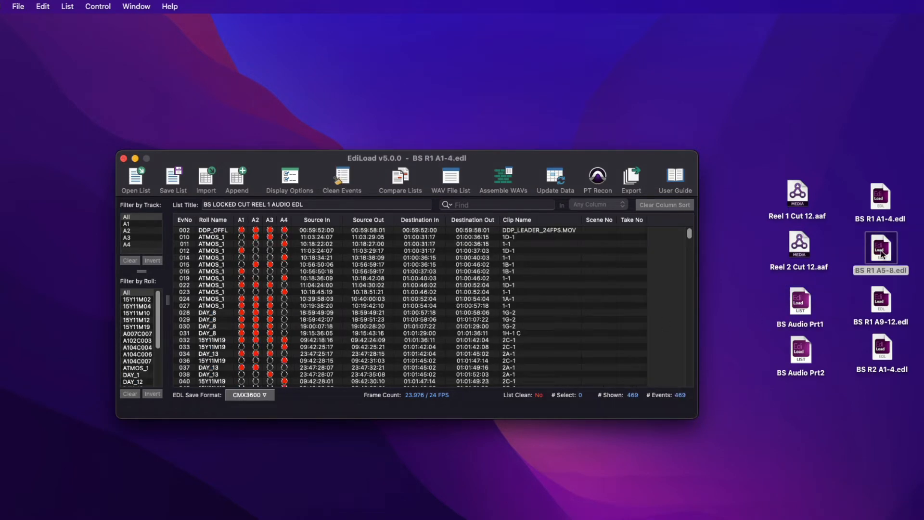
# Step: Add BS R1 A5-8.edl as extra tracks and append BS R2 A1-4.edl by time with no offset
pyautogui.doubleClick(880, 246)
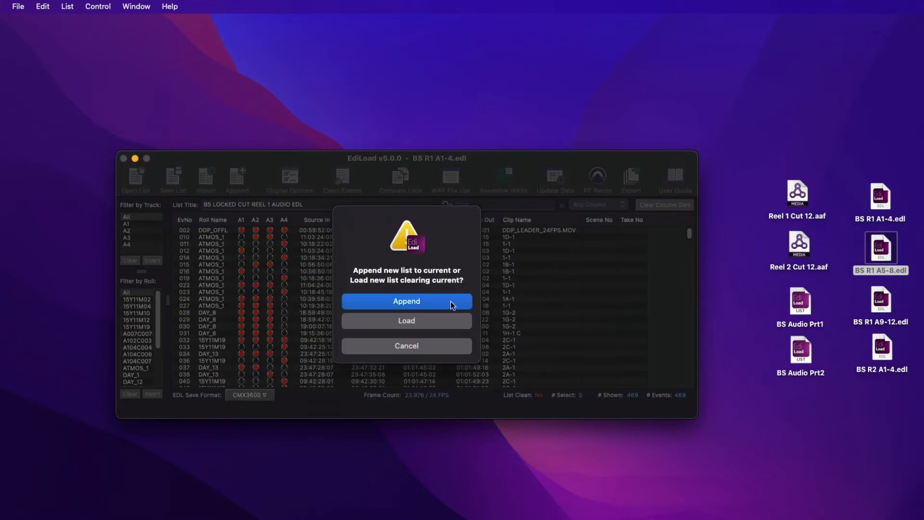
pyautogui.click(406, 300)
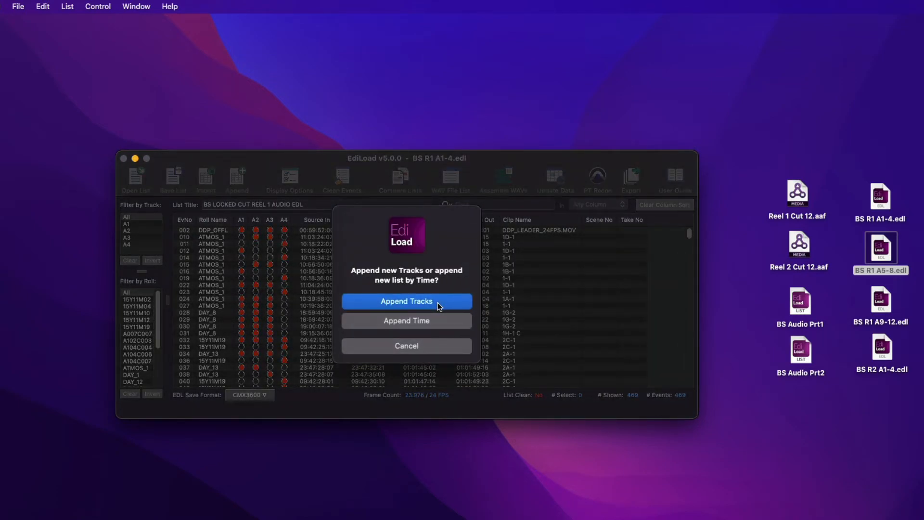
pyautogui.click(406, 300)
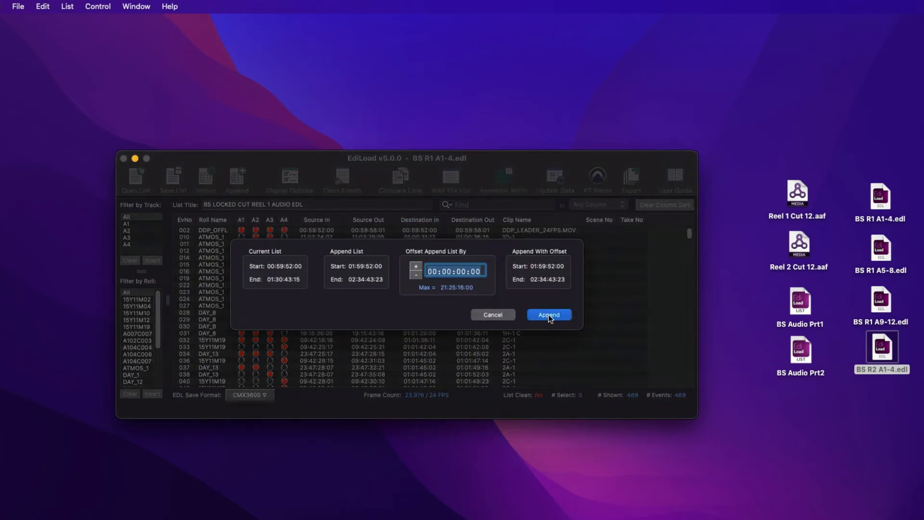
pyautogui.click(547, 314)
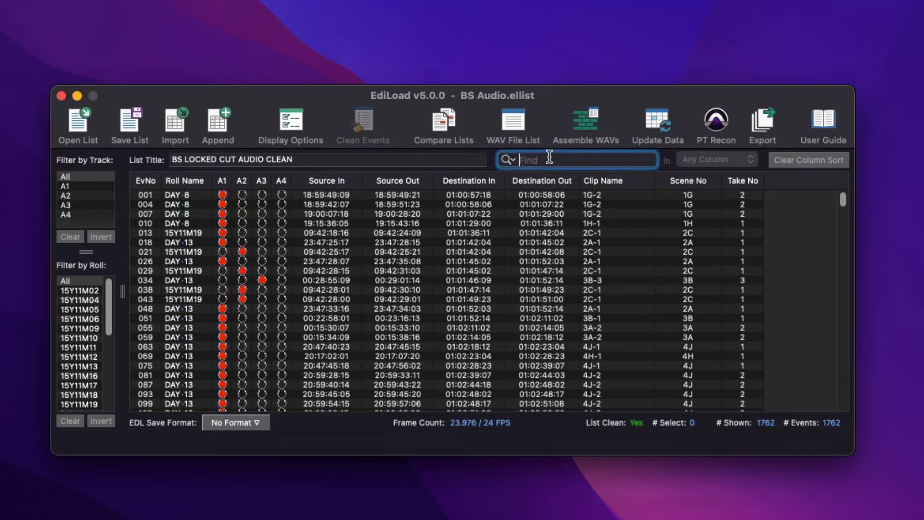
# Step: Find 'wild' in the Clip Name column of the BS Audio list
pyautogui.write('wild')
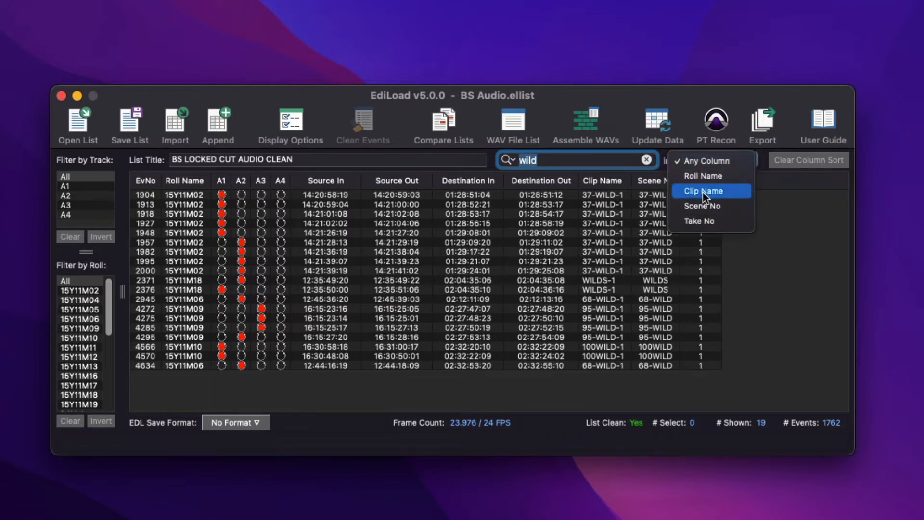
pyautogui.click(712, 190)
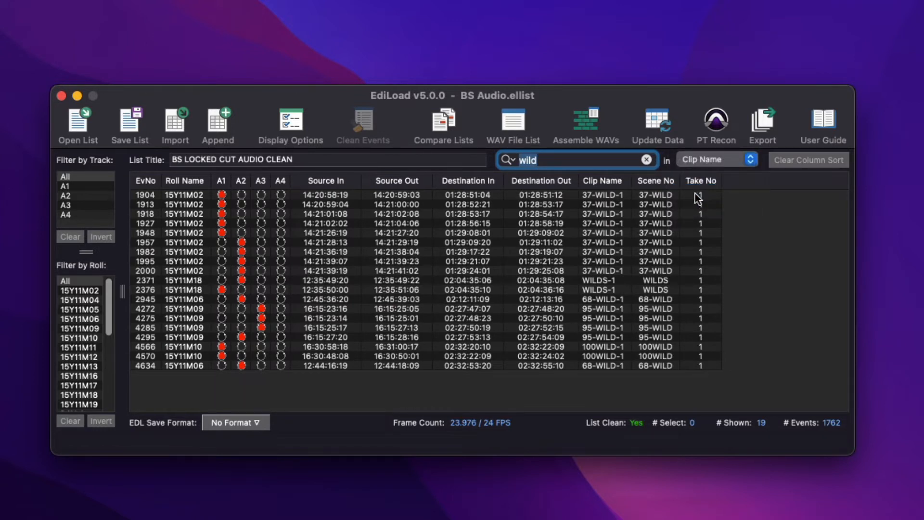
pyautogui.click(290, 122)
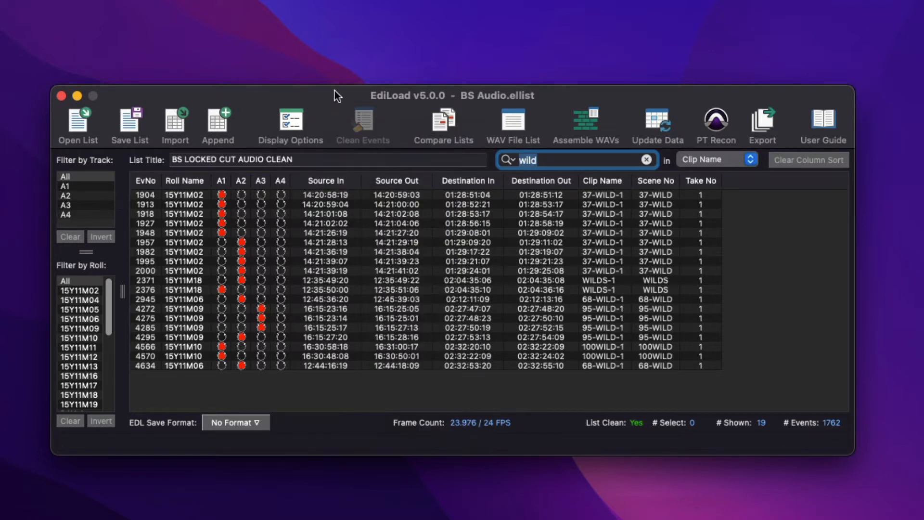
# Step: Select all 19 matching WILD events and delete them, leaving 1743 events
pyautogui.click(324, 194)
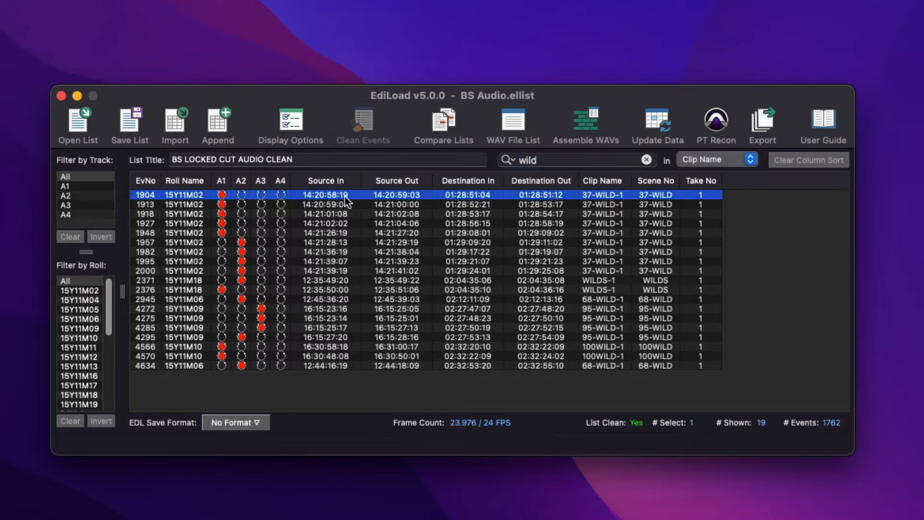
pyautogui.press('cmd+a')
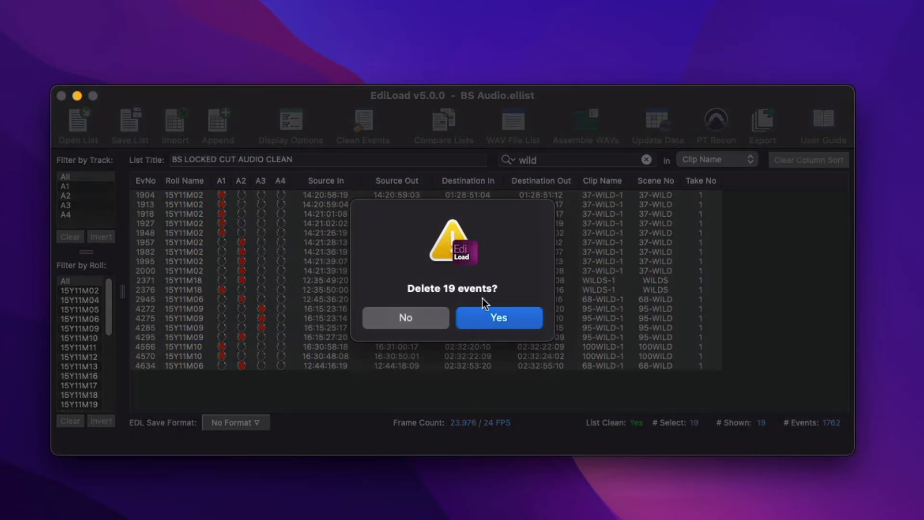
pyautogui.click(497, 317)
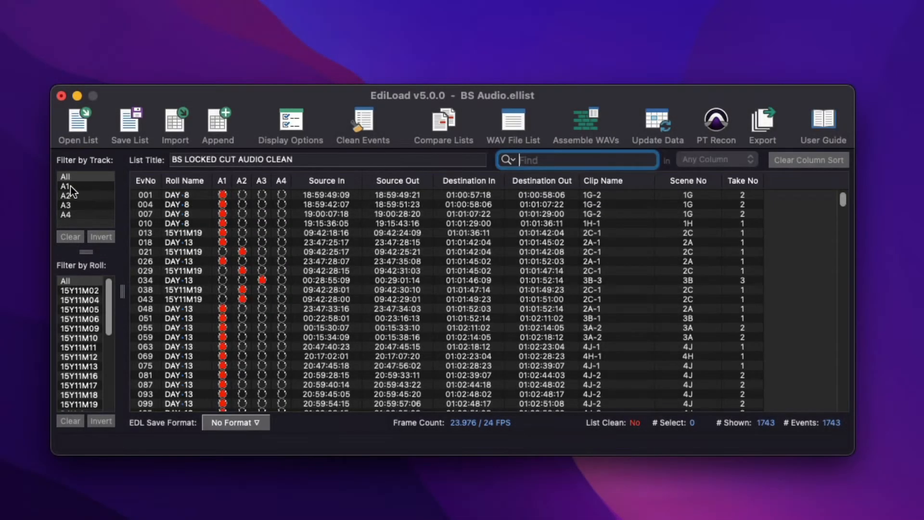
# Step: Remove the 52 events with the chosen roll names and acknowledge the removal notice
pyautogui.click(65, 175)
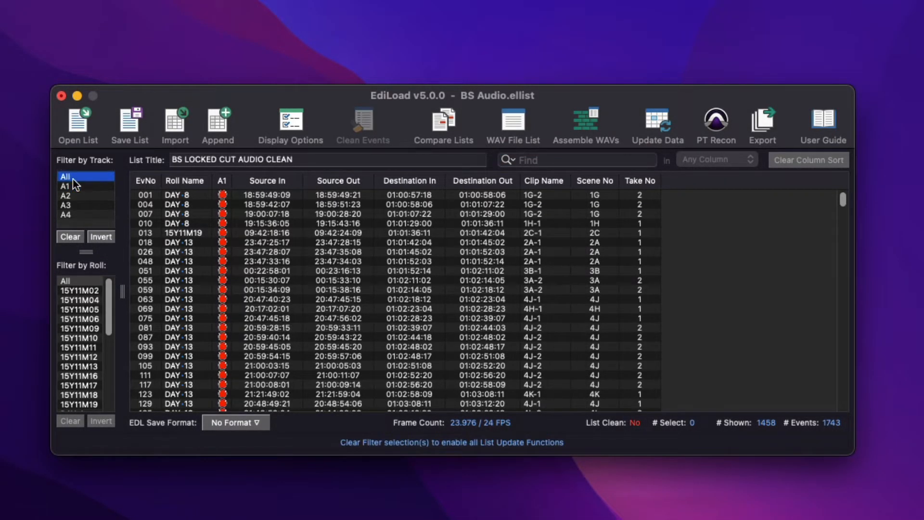
pyautogui.click(78, 404)
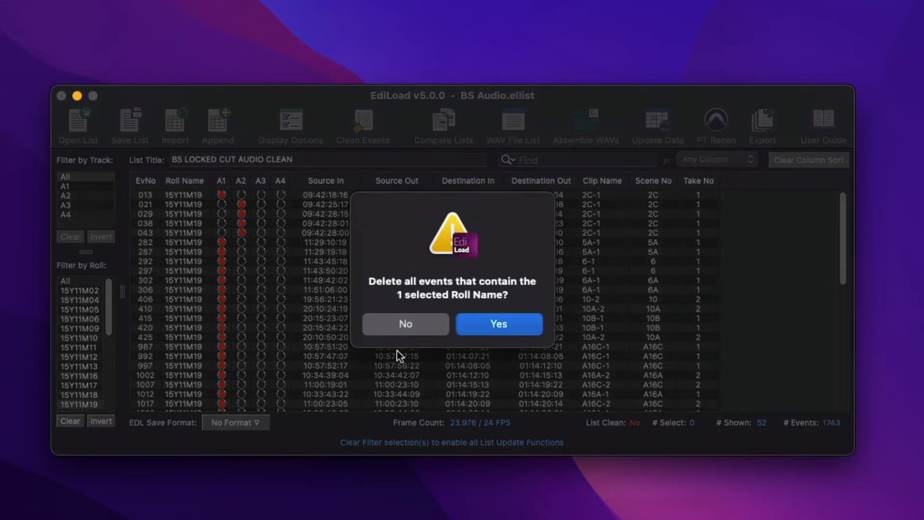
pyautogui.click(498, 323)
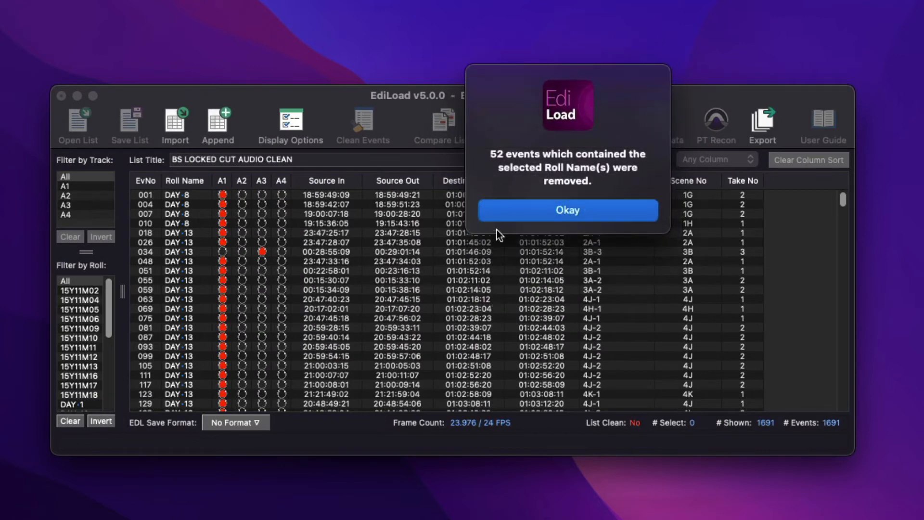
pyautogui.click(566, 210)
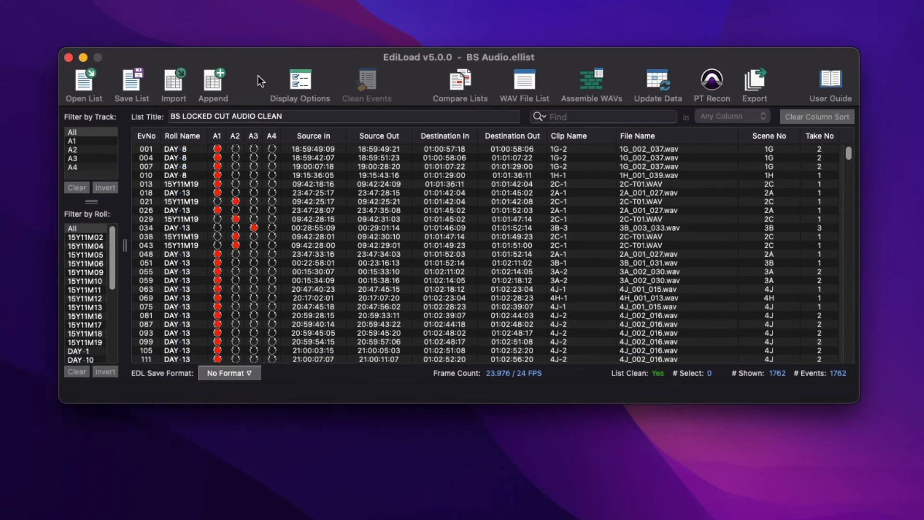
pyautogui.moveTo(204, 130)
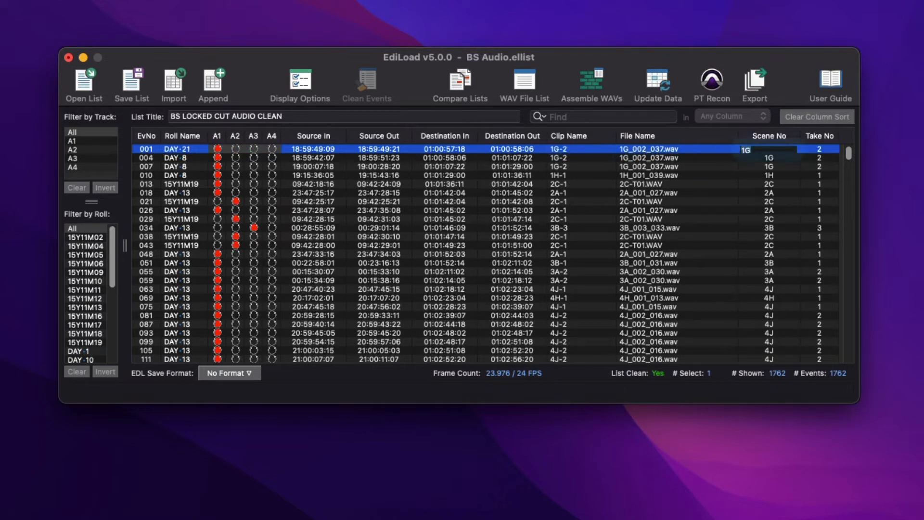
# Step: Set event 001's roll name to DAY 21 and review the EDL Save Format choices
pyautogui.click(203, 148)
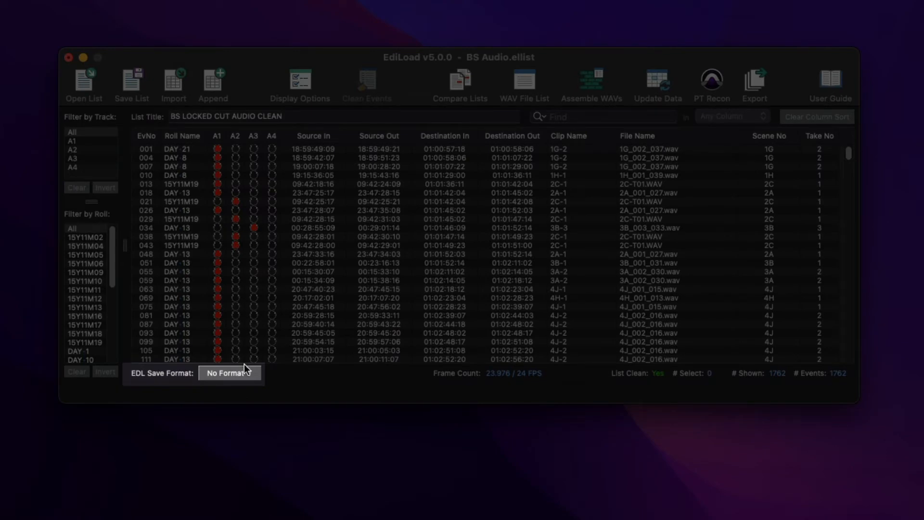
pyautogui.click(229, 373)
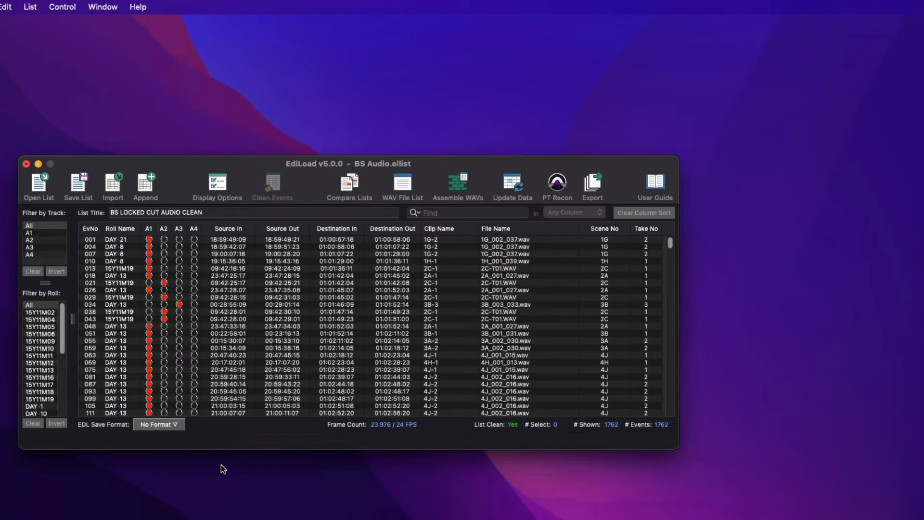
# Step: Batch-rename the DAY 8 rolls to DAY 009 via List > Batch Update Roll Names and close the window
pyautogui.click(30, 6)
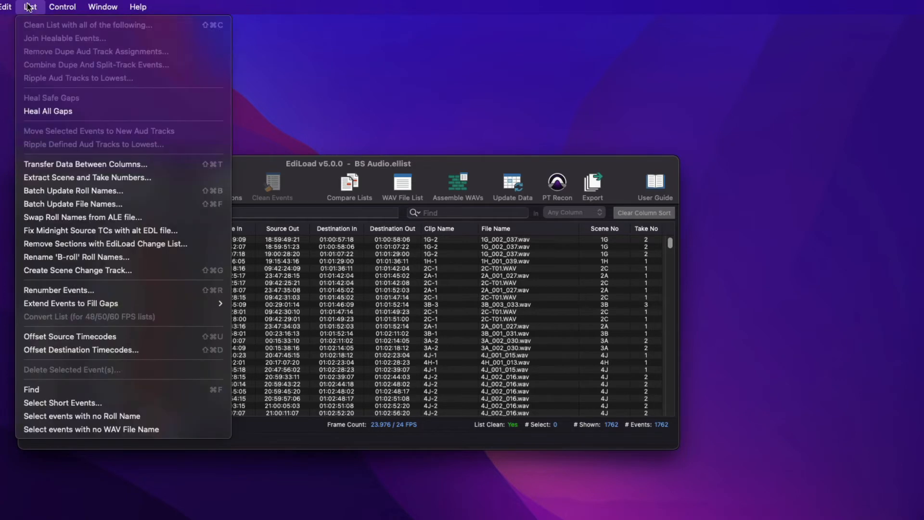
pyautogui.moveTo(107, 190)
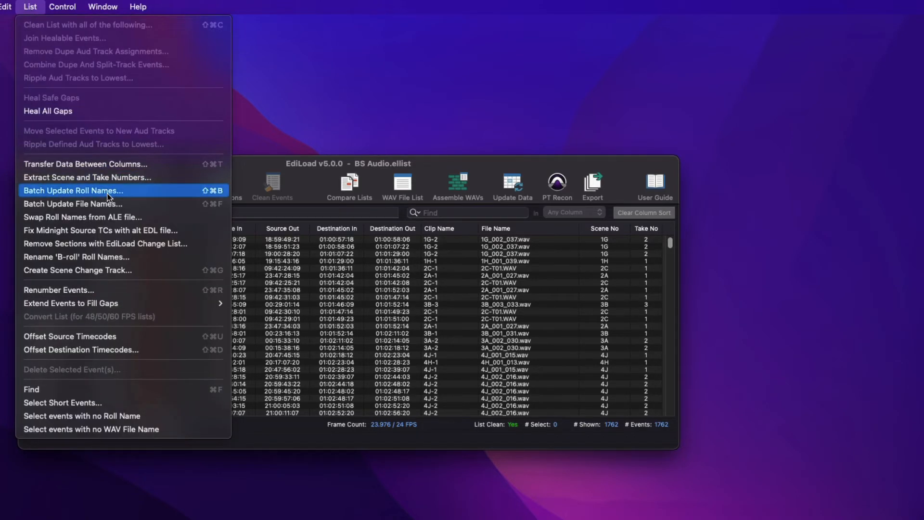
pyautogui.click(73, 191)
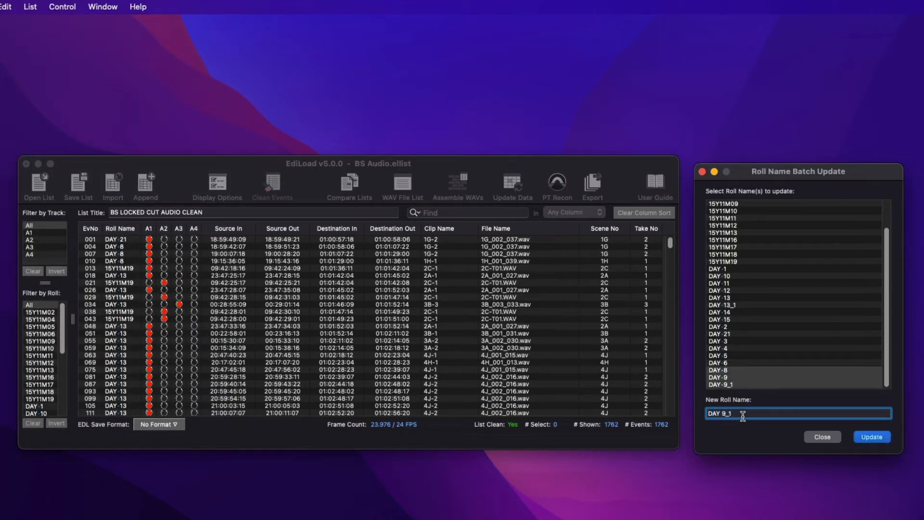
pyautogui.write('DAY 009')
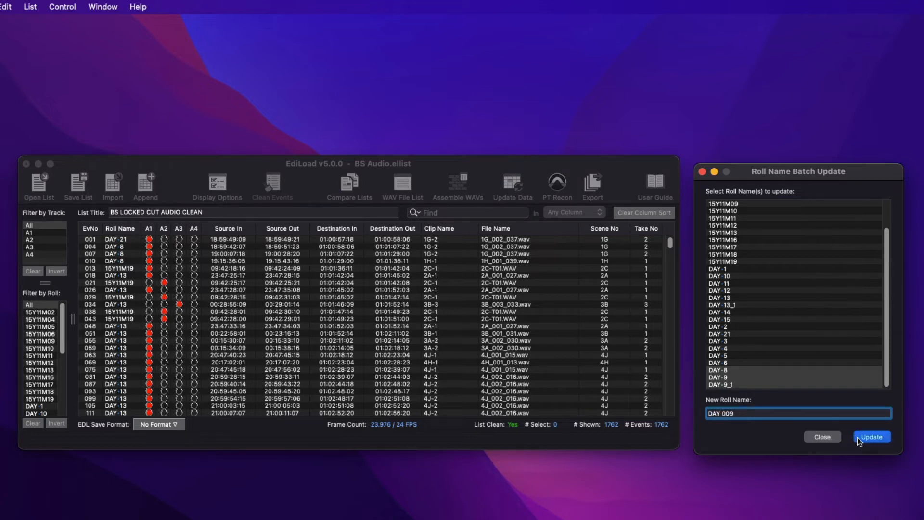
pyautogui.click(871, 437)
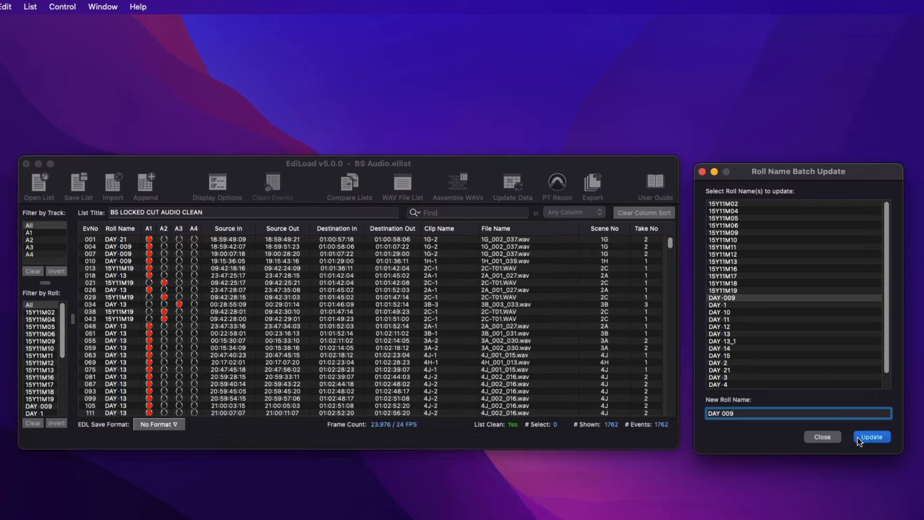
pyautogui.moveTo(821, 437)
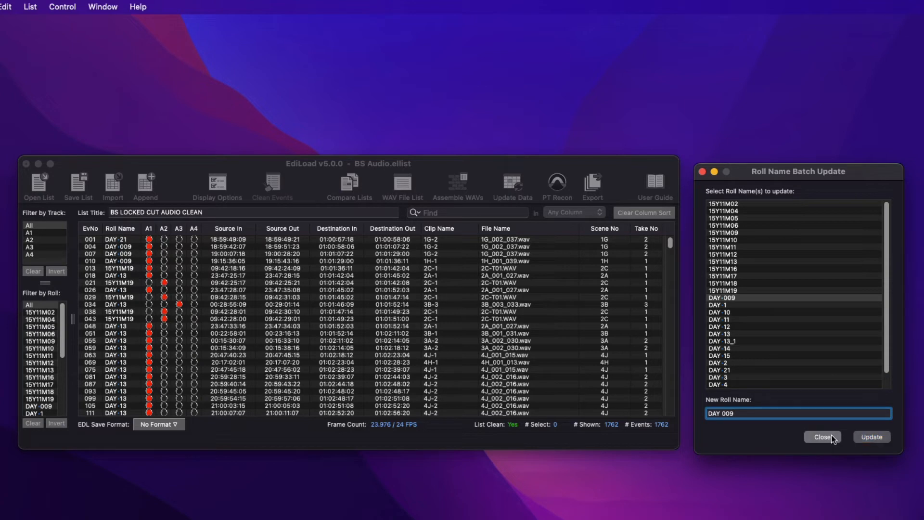
pyautogui.click(821, 437)
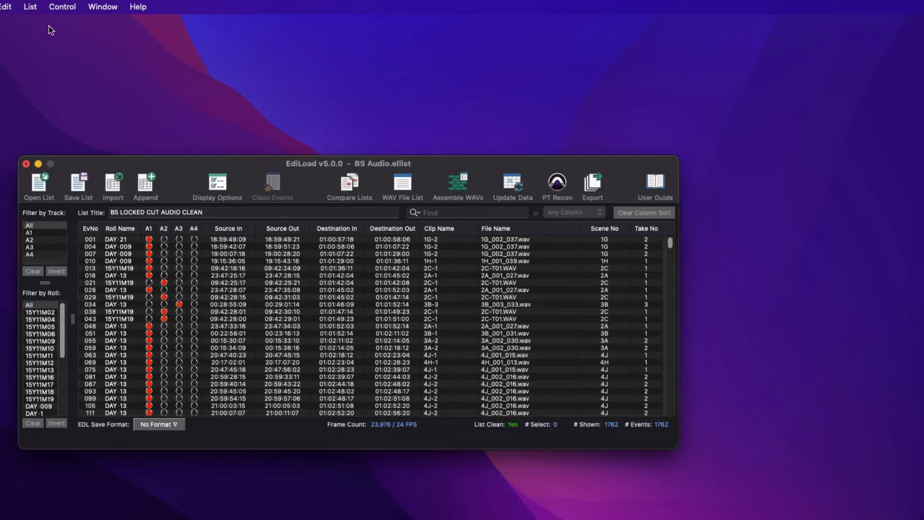
# Step: Start Batch Update File Names from the List menu, leading into the BS Audio 2 list
pyautogui.click(30, 7)
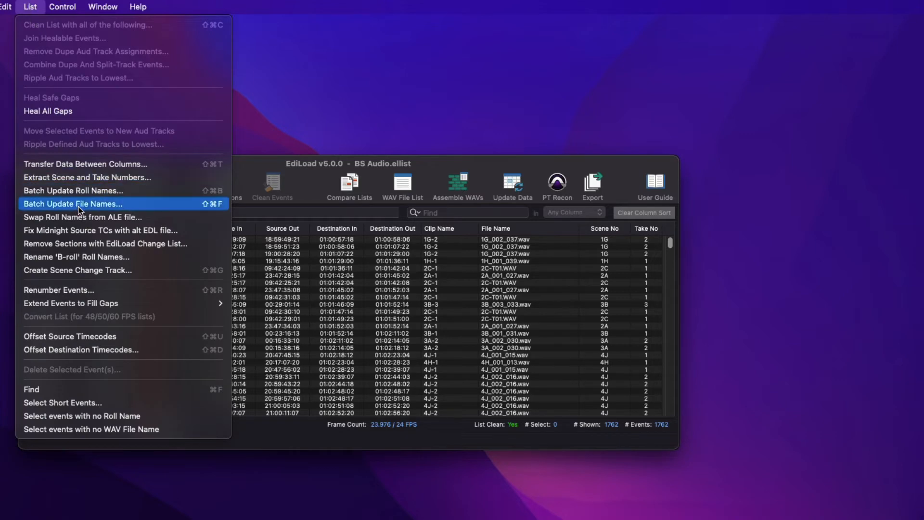
pyautogui.click(73, 203)
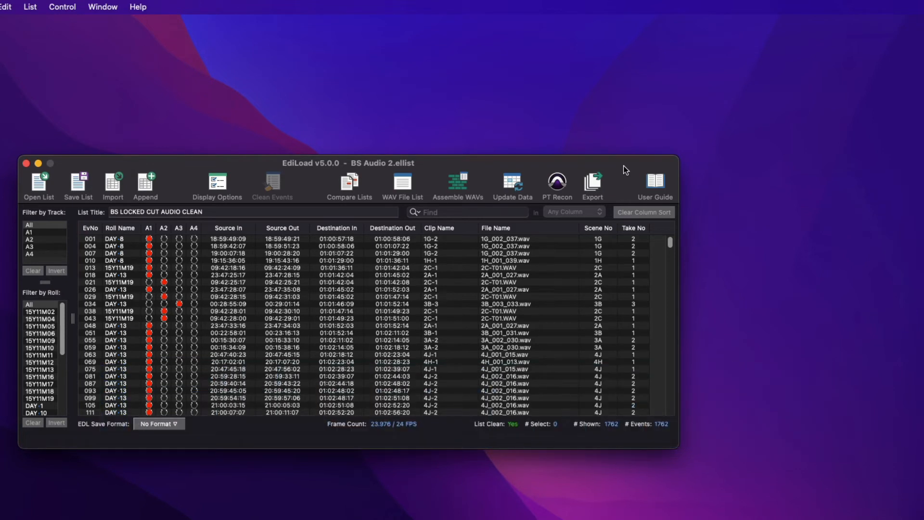
pyautogui.moveTo(30, 7)
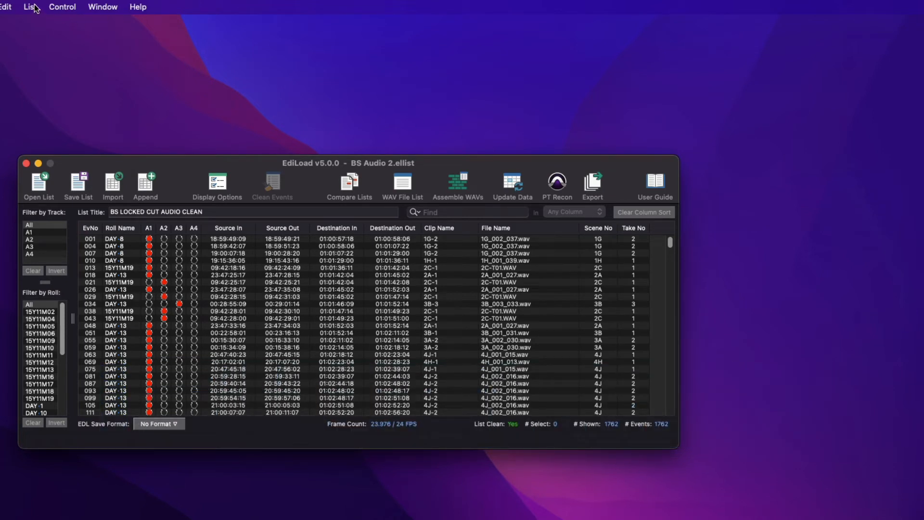
# Step: Set column transfer source to Clip Name Column and destination to File Name Column
pyautogui.click(30, 7)
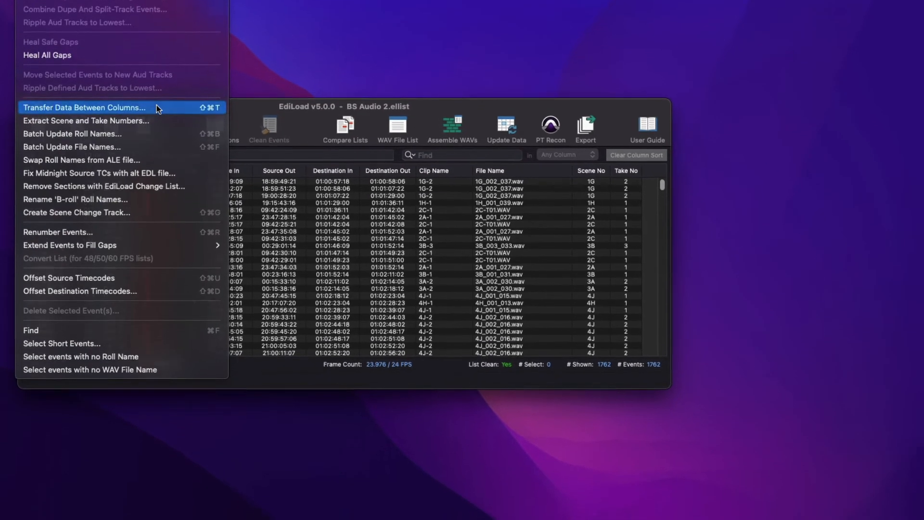
pyautogui.click(85, 106)
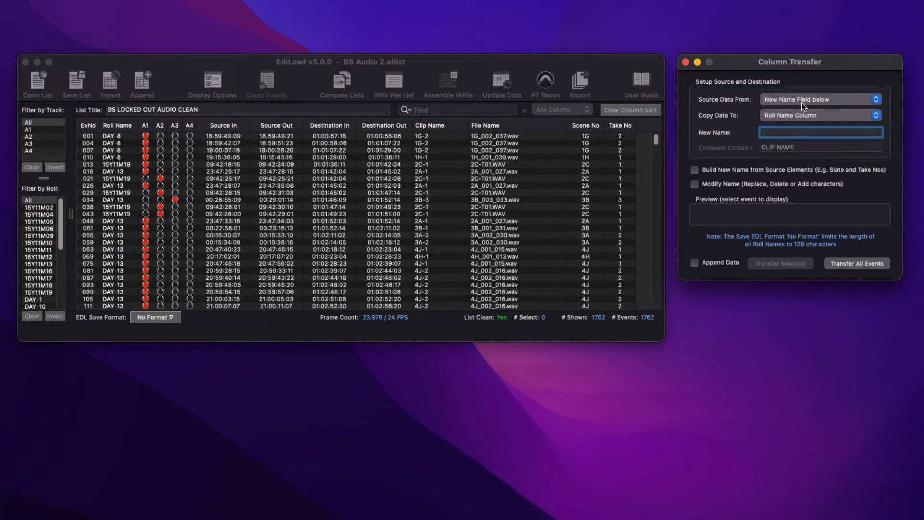
pyautogui.click(819, 100)
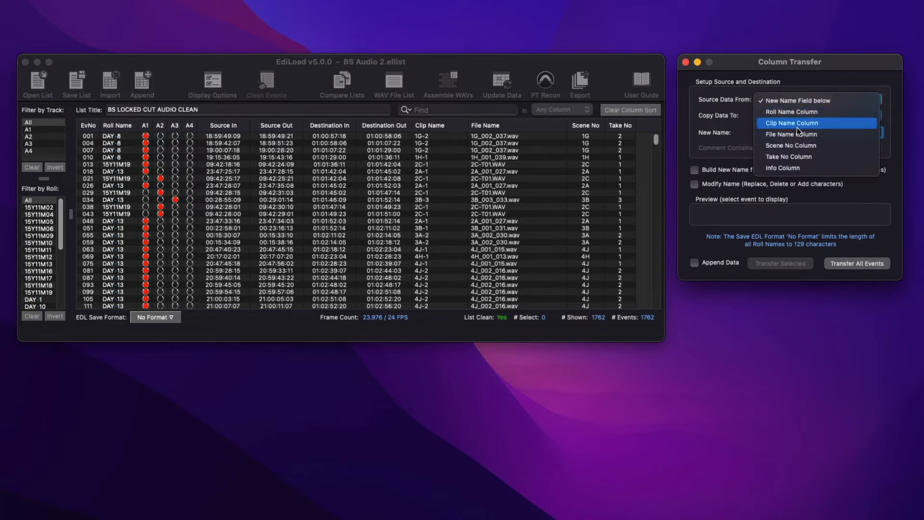
pyautogui.click(791, 122)
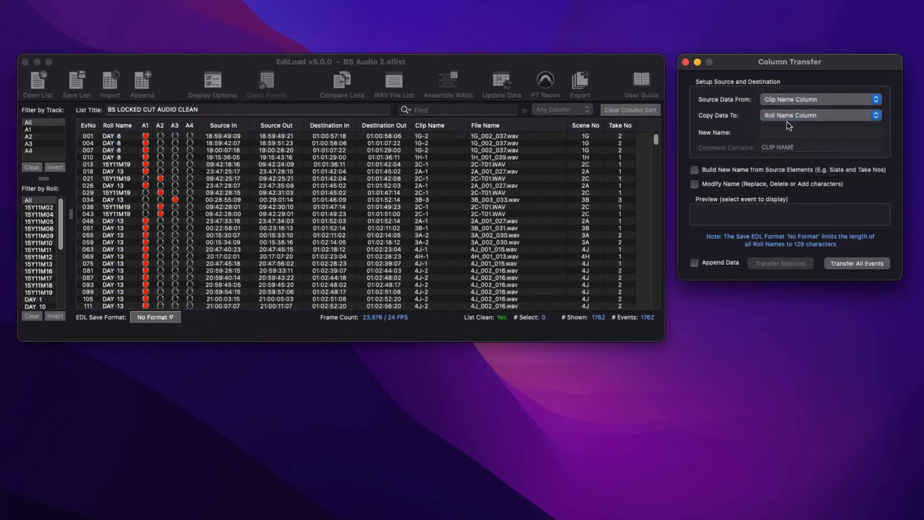
pyautogui.click(818, 115)
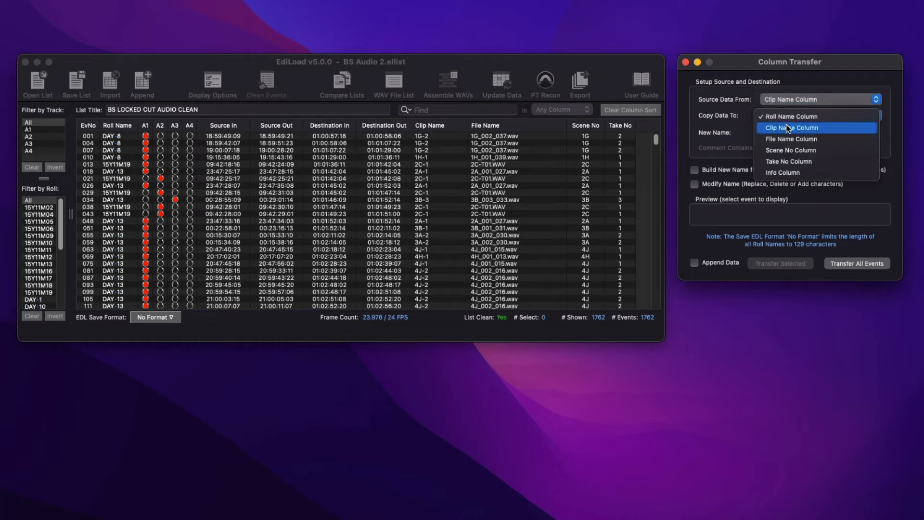
pyautogui.click(791, 139)
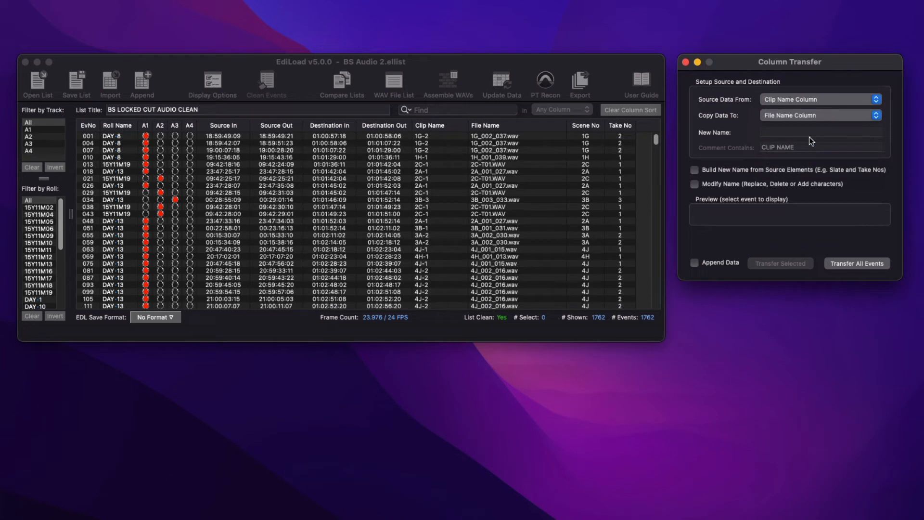
# Step: Leave Modify Name and Append Data switched off after toggling each
pyautogui.click(695, 170)
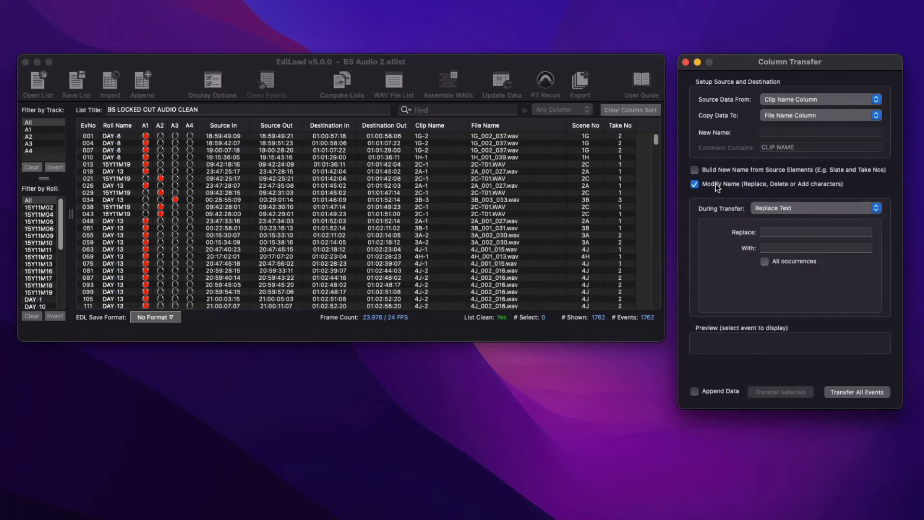
pyautogui.click(694, 183)
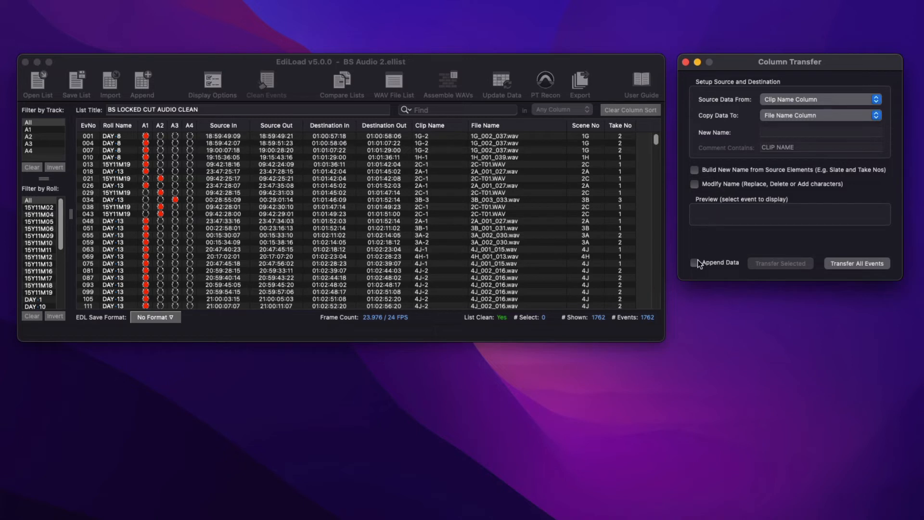
pyautogui.click(693, 262)
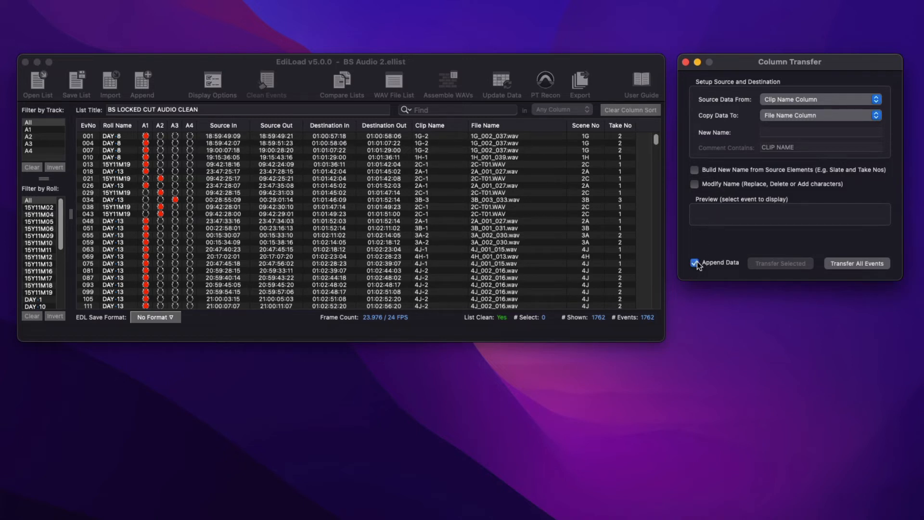
pyautogui.click(695, 262)
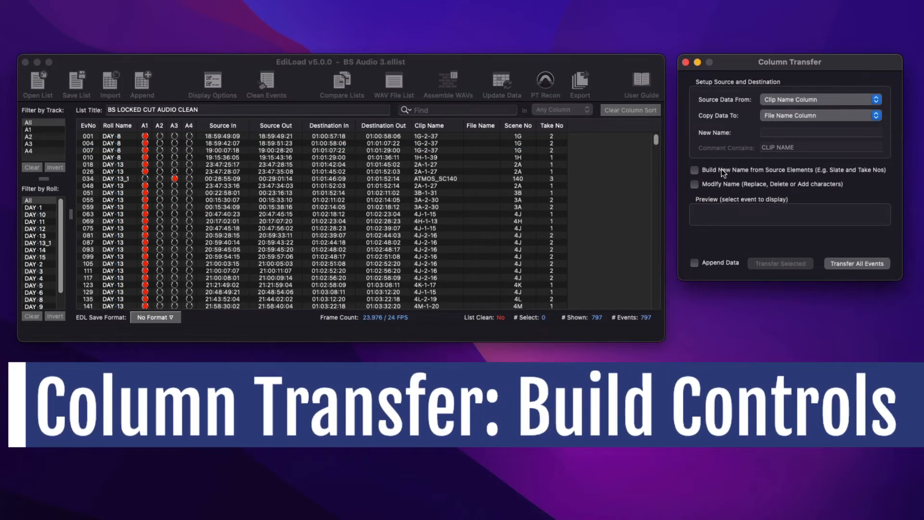
# Step: Build names from clip-name elements, keeping underscore as the element 1 delimiter without stripping characters
pyautogui.click(694, 169)
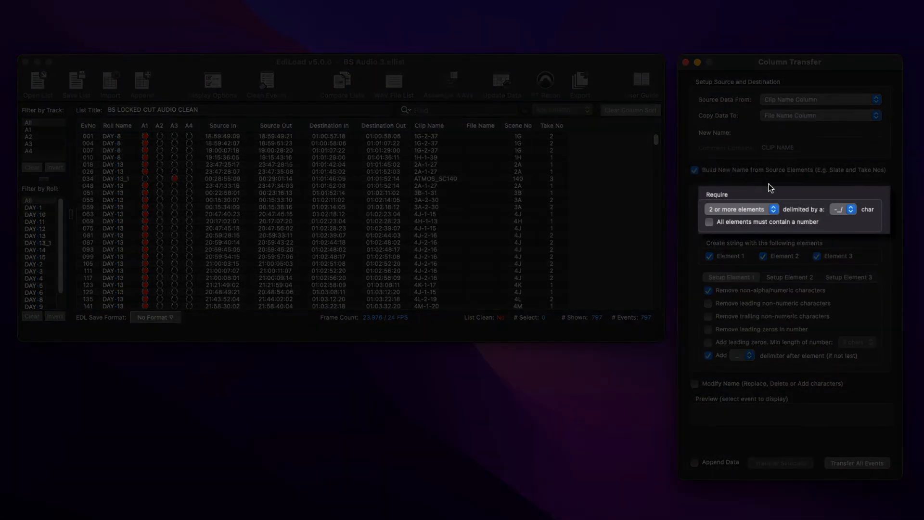
pyautogui.click(741, 209)
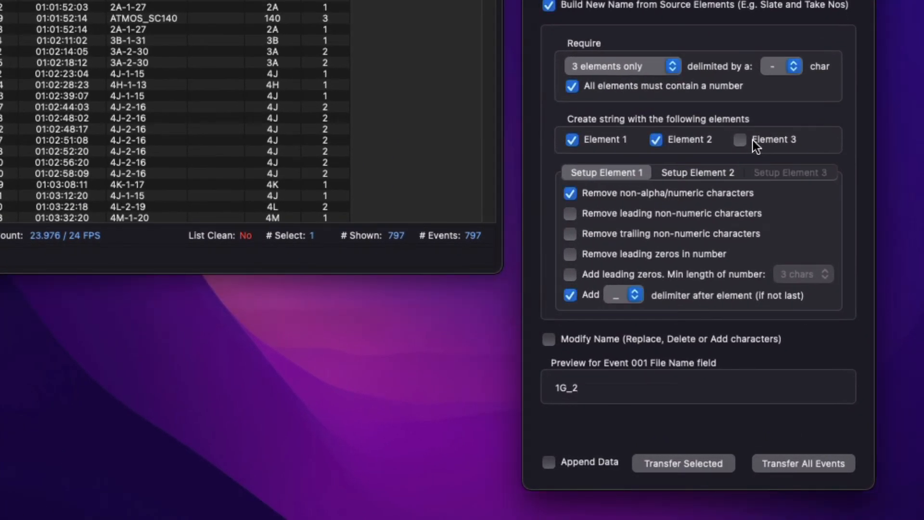
pyautogui.click(570, 214)
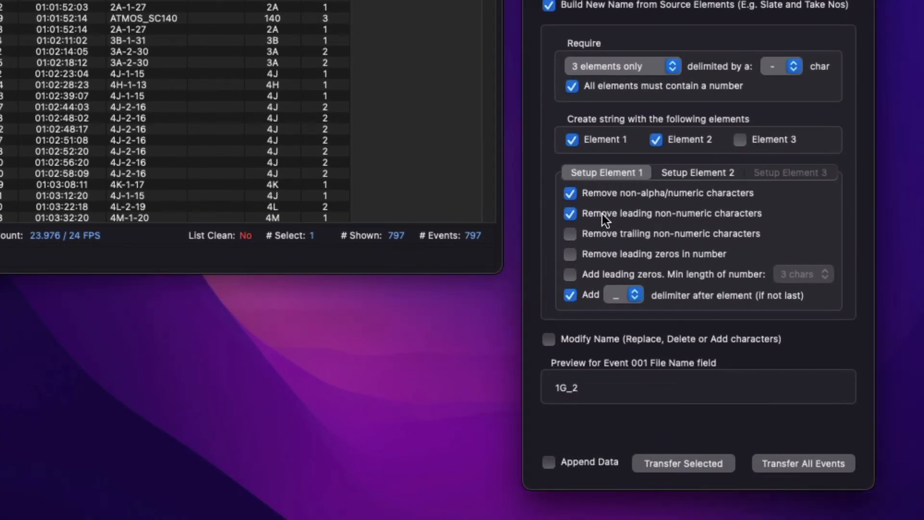
pyautogui.click(569, 213)
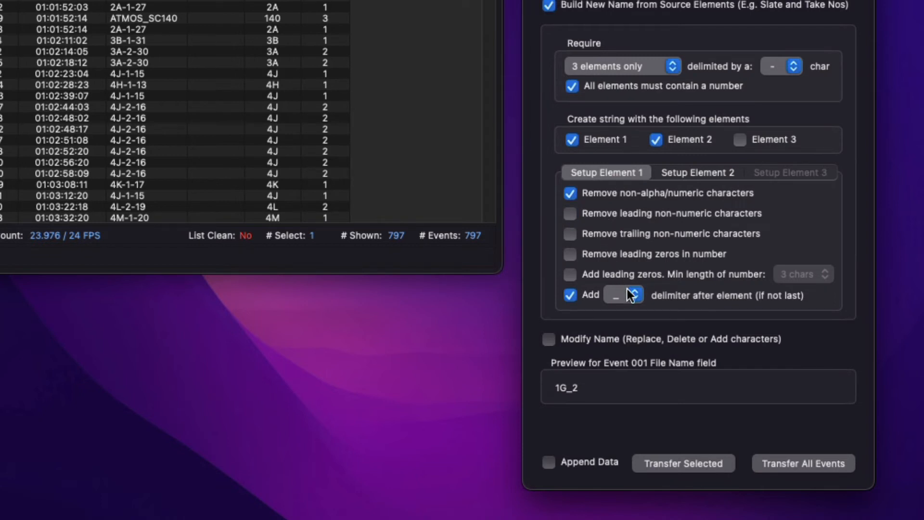
pyautogui.moveTo(633, 296)
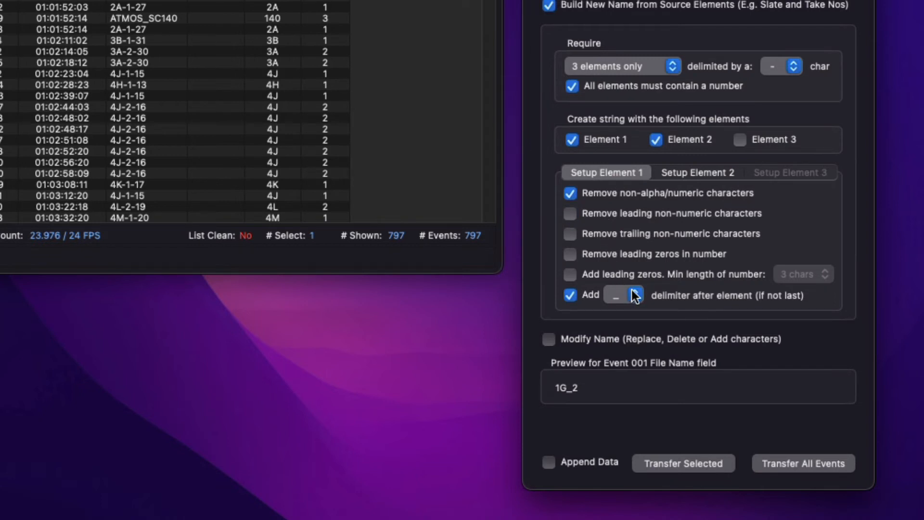
pyautogui.click(634, 295)
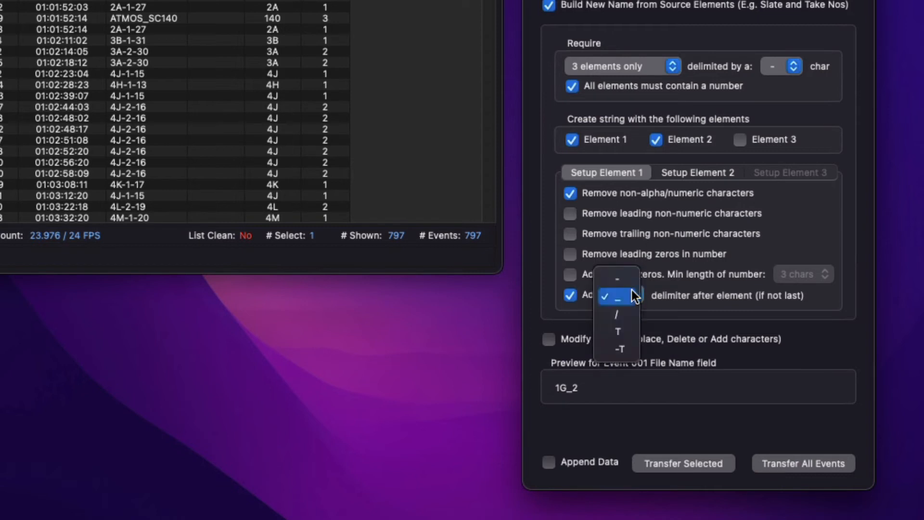
pyautogui.click(616, 295)
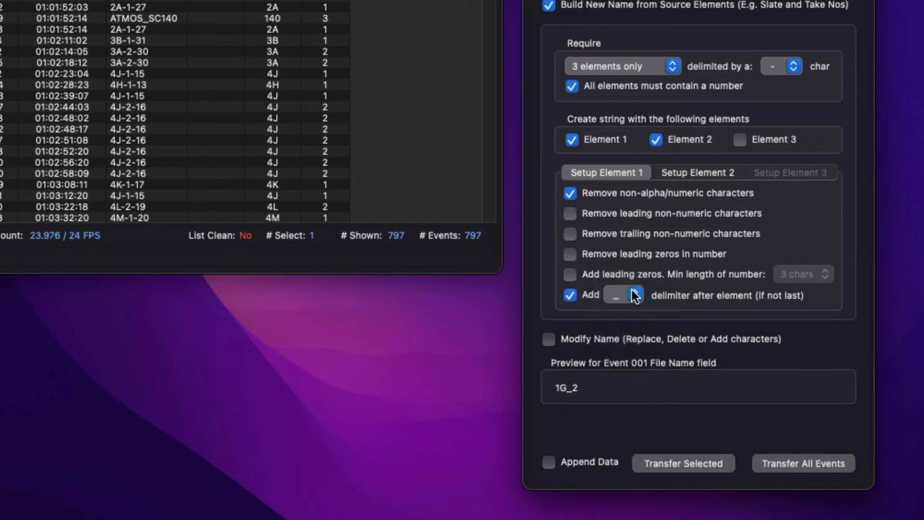
# Step: In Setup Element 2, pad the take number with leading zeros to three characters
pyautogui.click(697, 173)
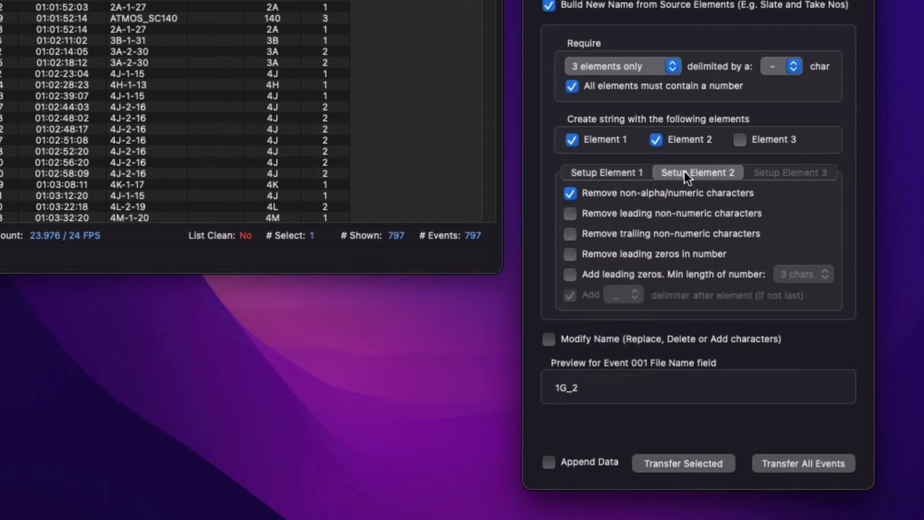
pyautogui.click(569, 274)
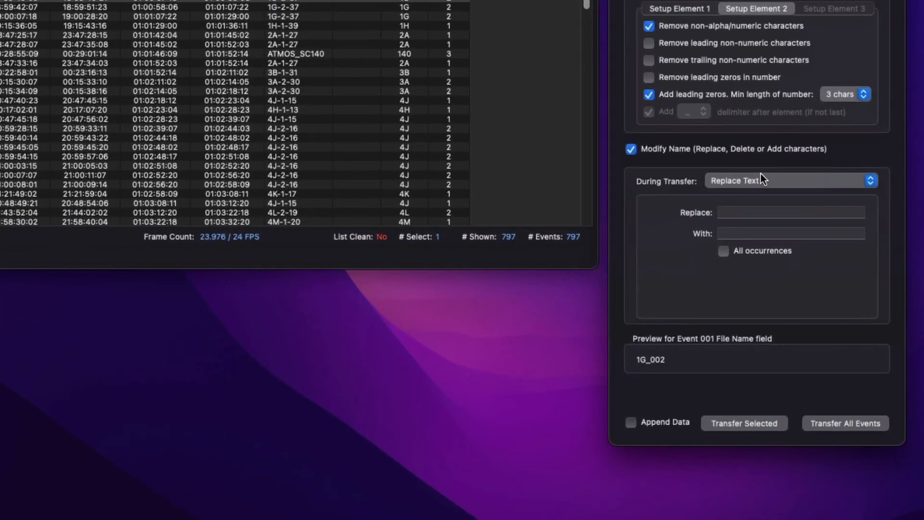
# Step: Append .WAV to the built names, transfer all events into File Name, and answer the Delete 12 events prompt
pyautogui.click(789, 180)
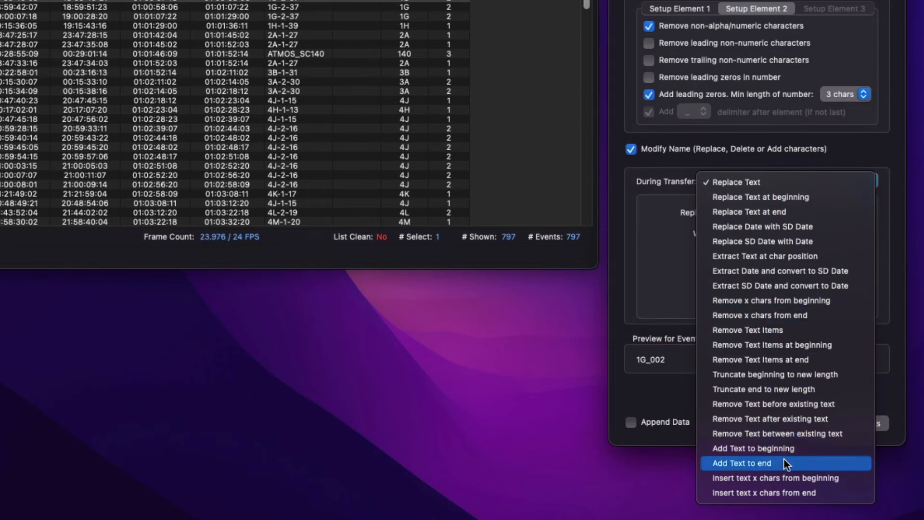
pyautogui.click(741, 463)
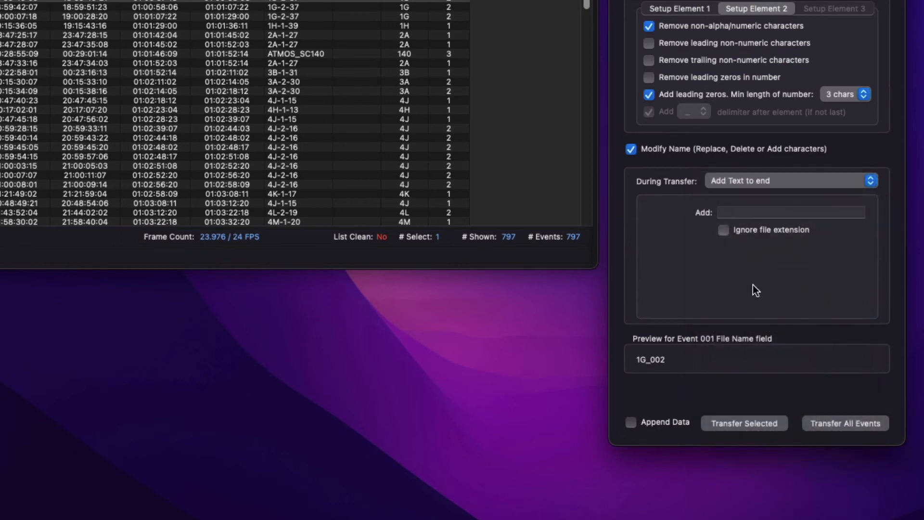
pyautogui.write('.WAV')
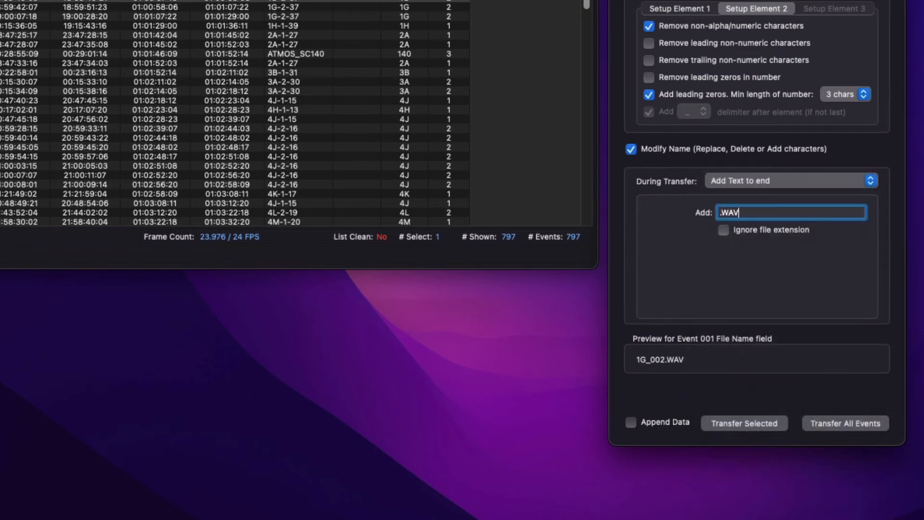
pyautogui.click(791, 212)
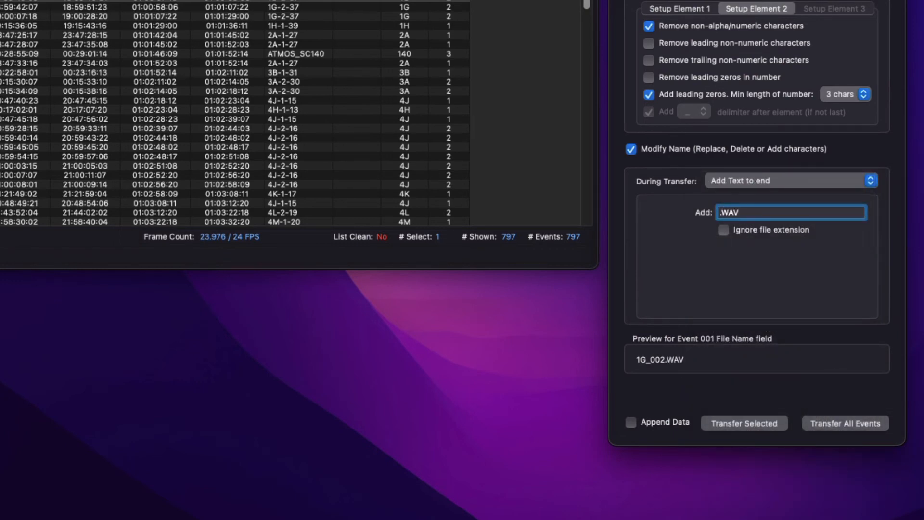
pyautogui.click(844, 423)
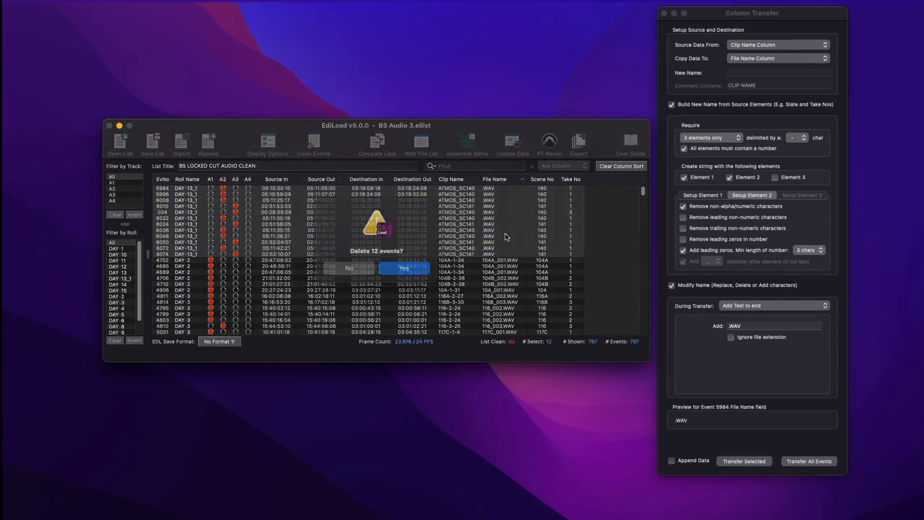
pyautogui.click(404, 269)
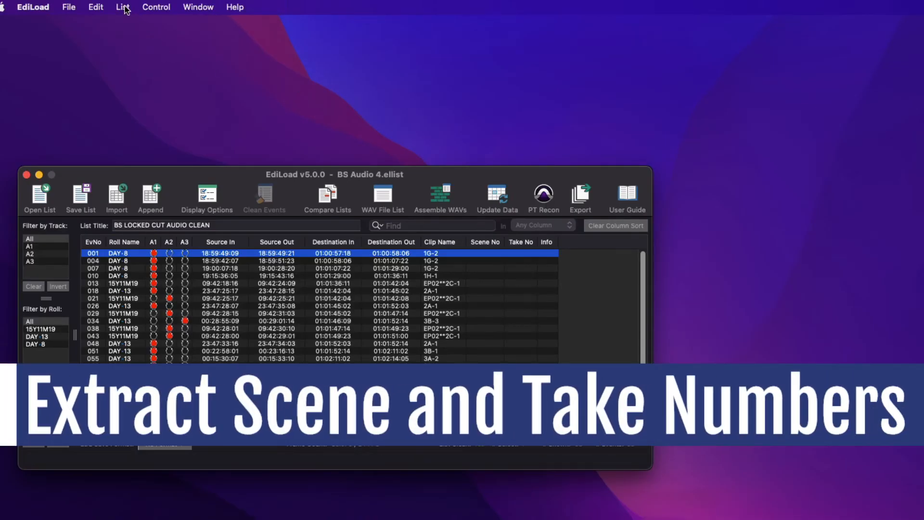
# Step: Bring up Extract Scene and Take Numbers, previewing event 001 as Scene 1G, Take 2
pyautogui.click(122, 7)
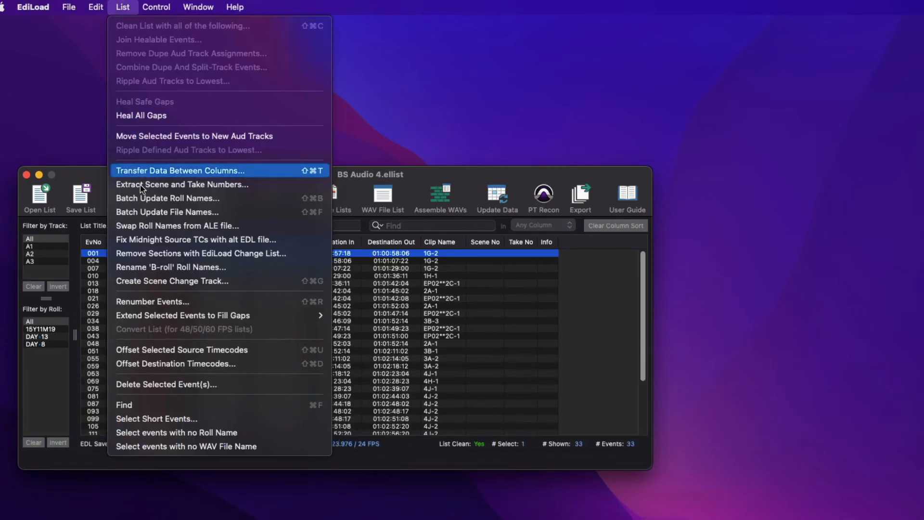
pyautogui.moveTo(181, 184)
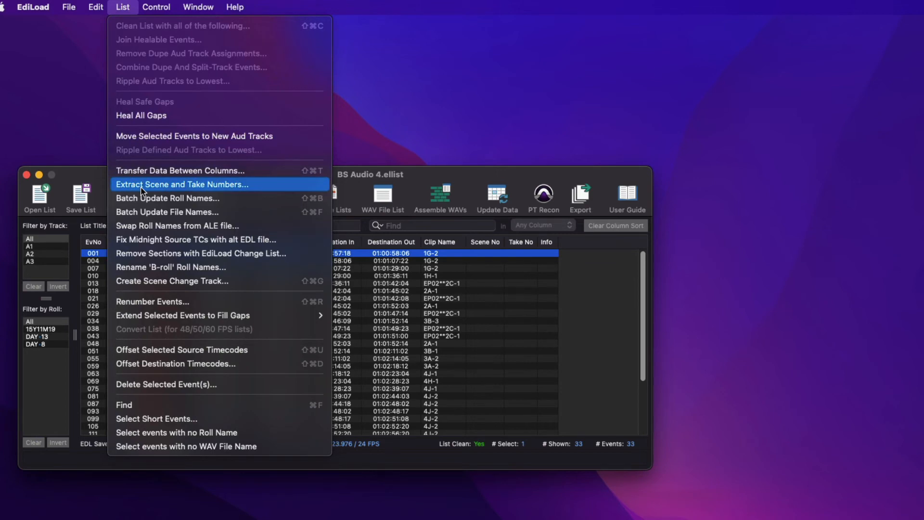
pyautogui.click(182, 184)
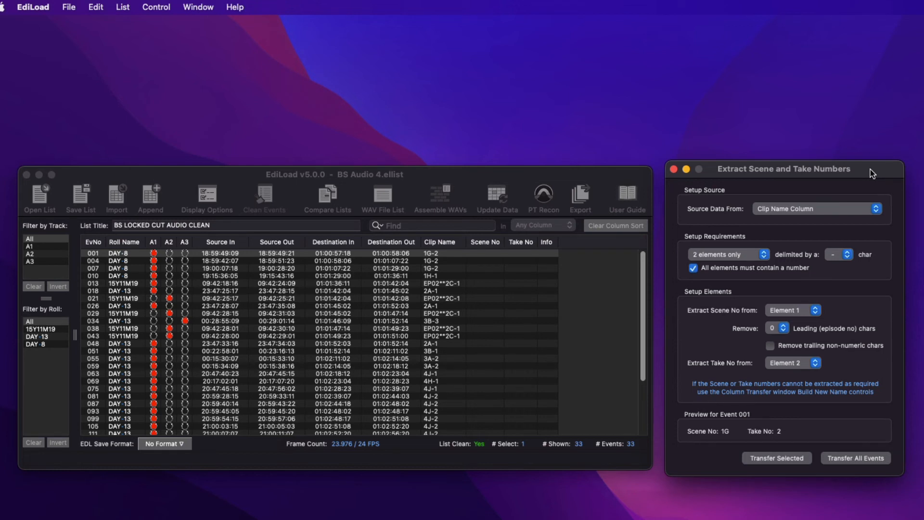
pyautogui.moveTo(847, 211)
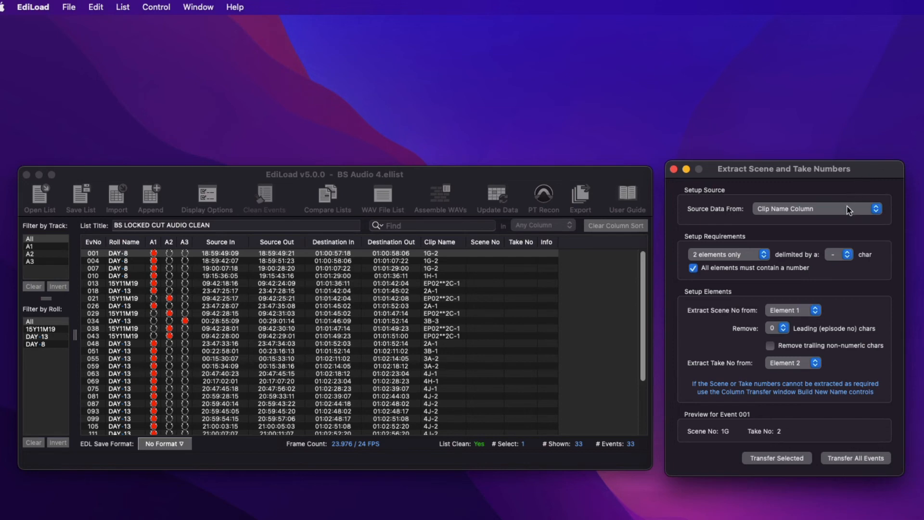
pyautogui.click(816, 209)
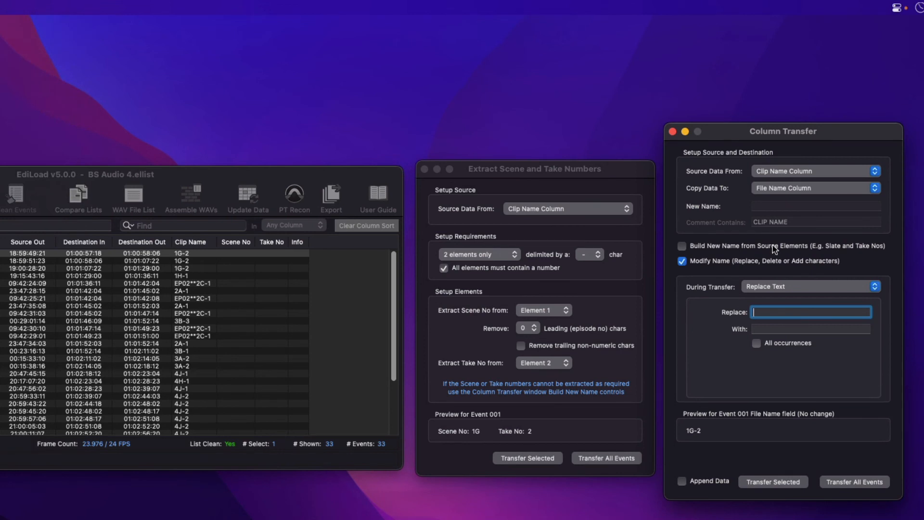
# Step: Remove text before "**" from clip names and transfer the result into the Info column for all events
pyautogui.click(810, 286)
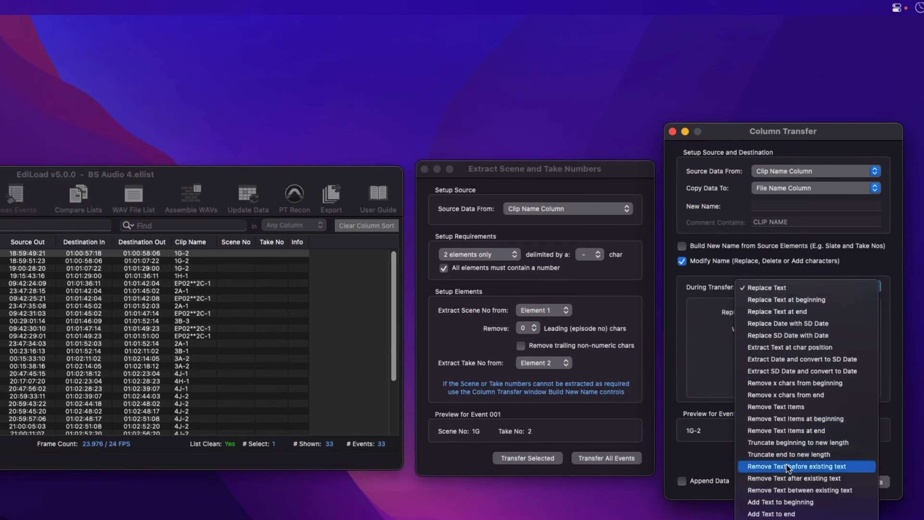
pyautogui.click(795, 465)
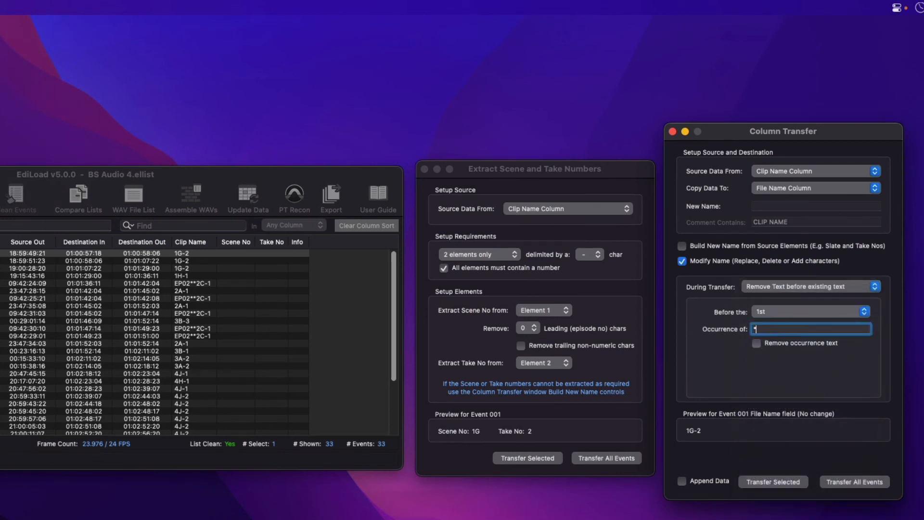
pyautogui.click(757, 342)
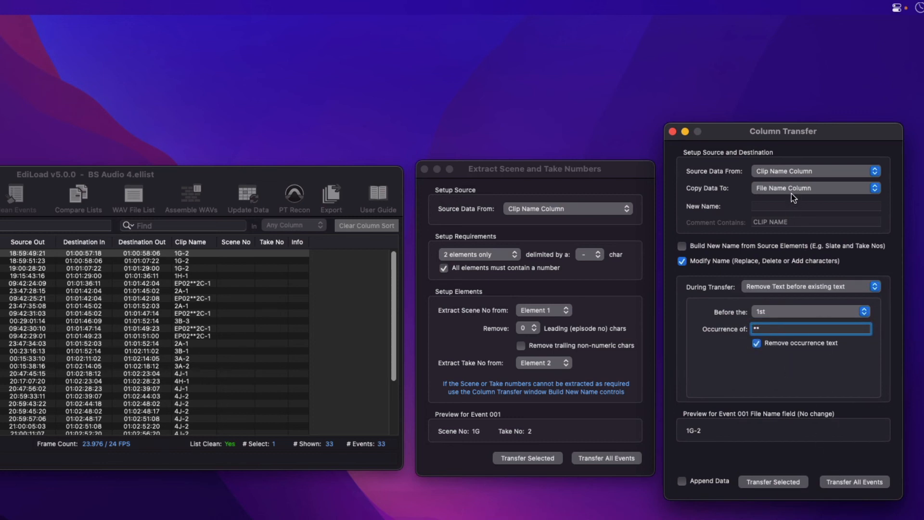
pyautogui.click(815, 187)
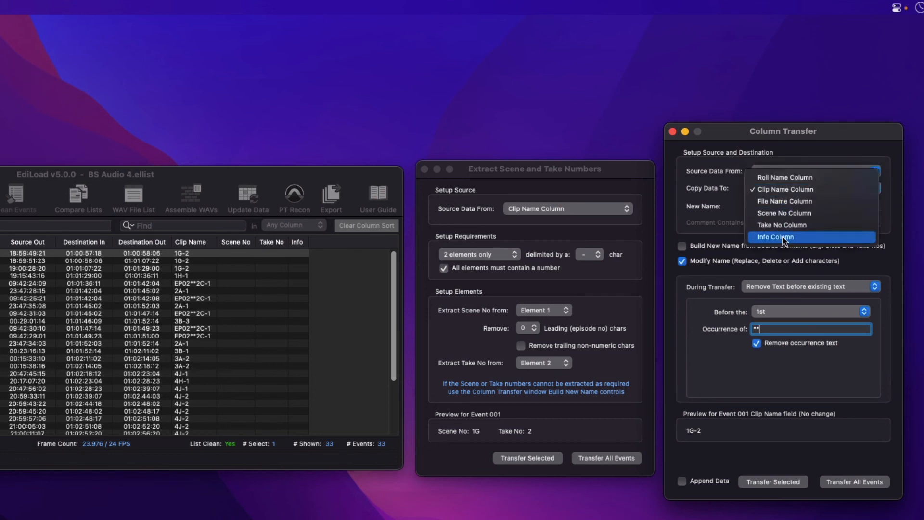
pyautogui.click(776, 237)
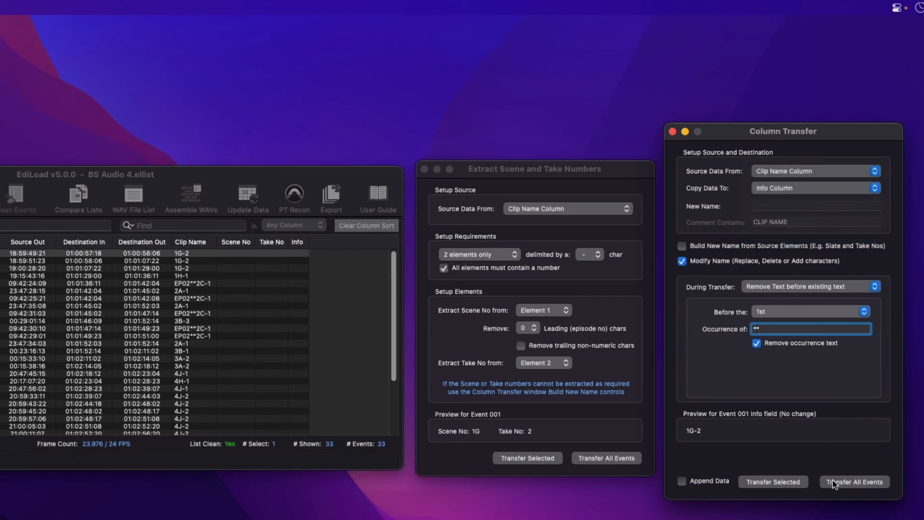
pyautogui.click(853, 481)
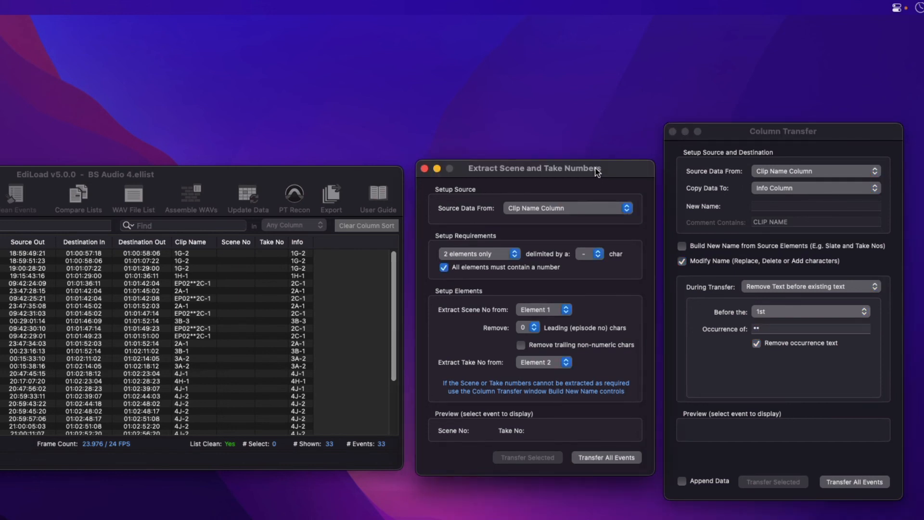
# Step: Extract scene and take from the Info column for every event, e.g. 1G / 2
pyautogui.click(566, 208)
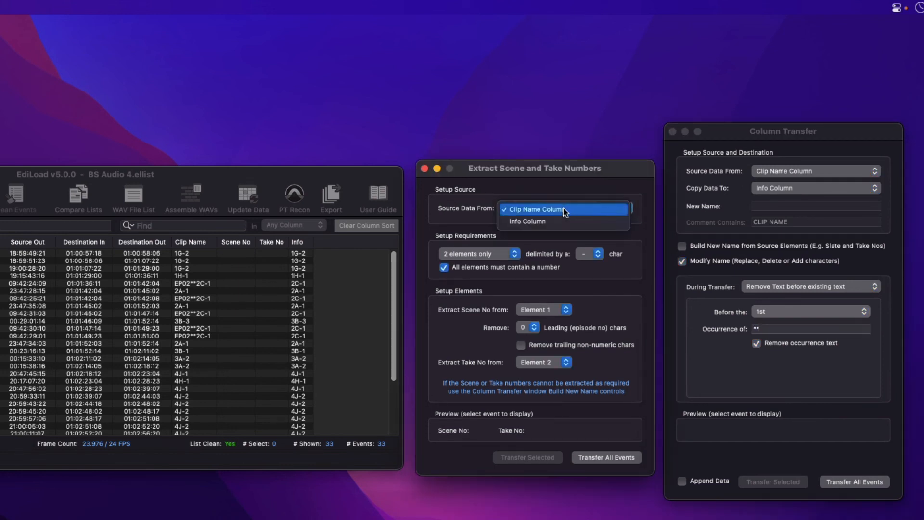
pyautogui.click(526, 221)
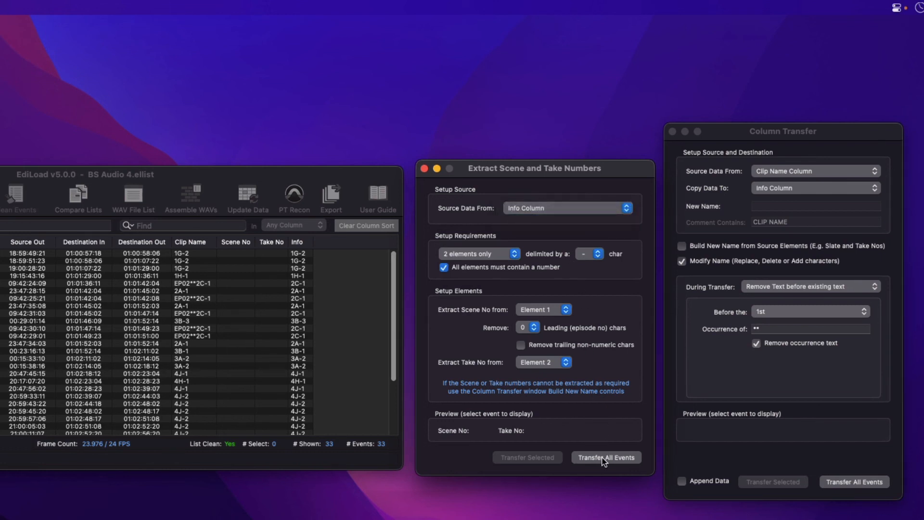
pyautogui.click(606, 457)
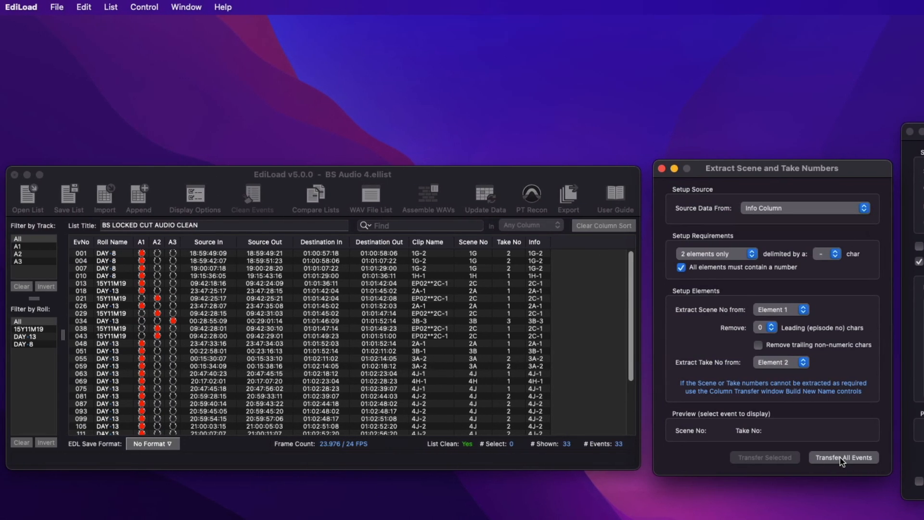
pyautogui.click(222, 7)
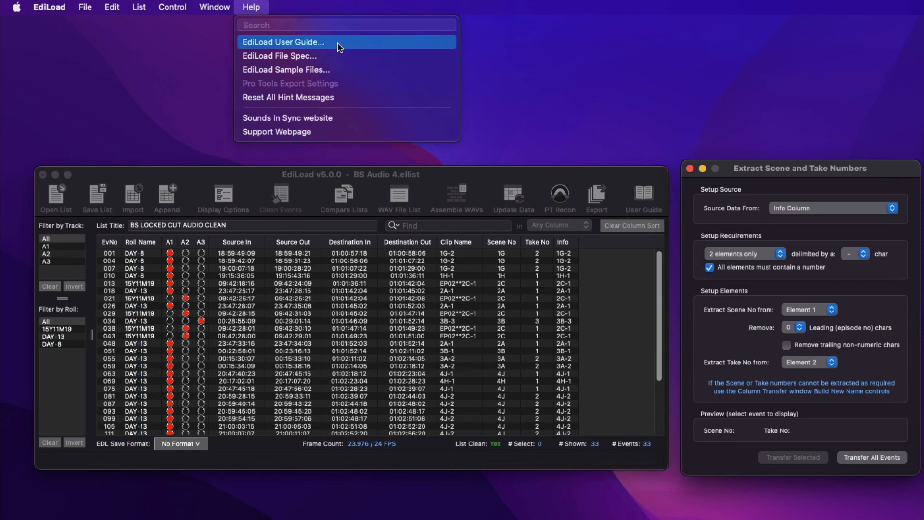
pyautogui.moveTo(347, 56)
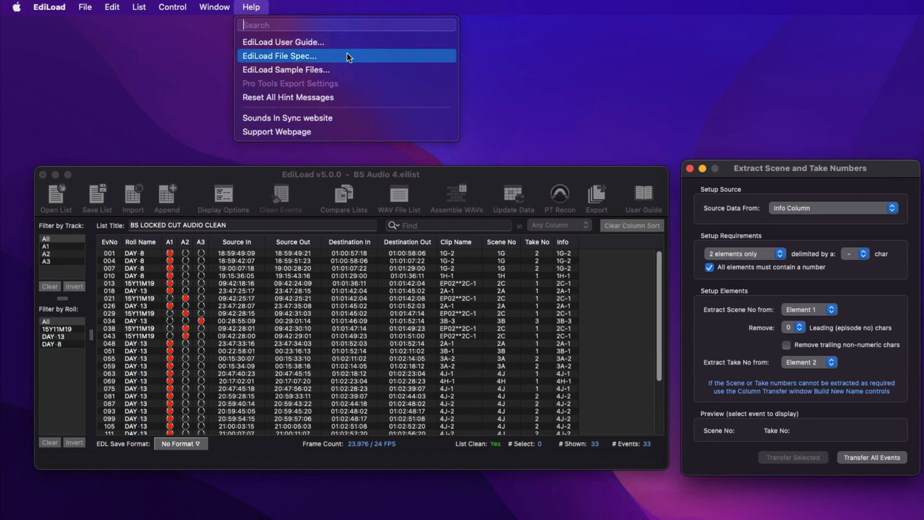
pyautogui.moveTo(353, 70)
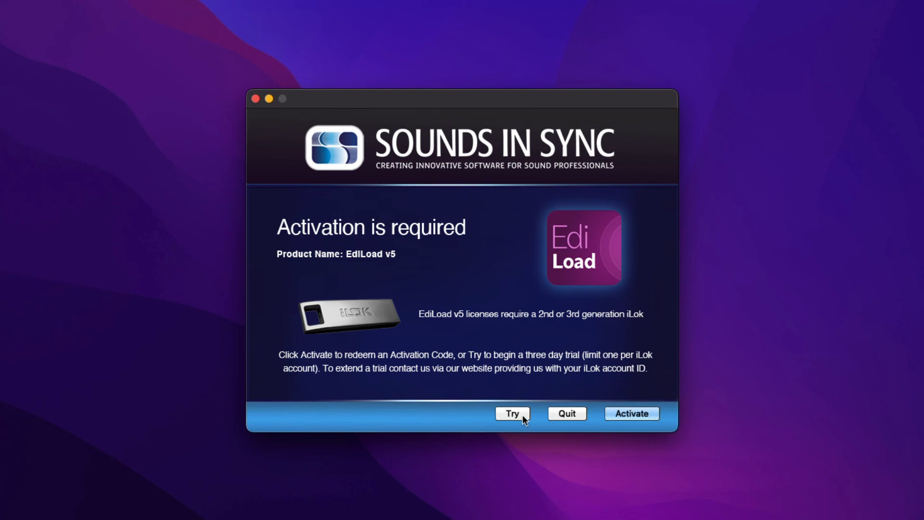
pyautogui.moveTo(511, 413)
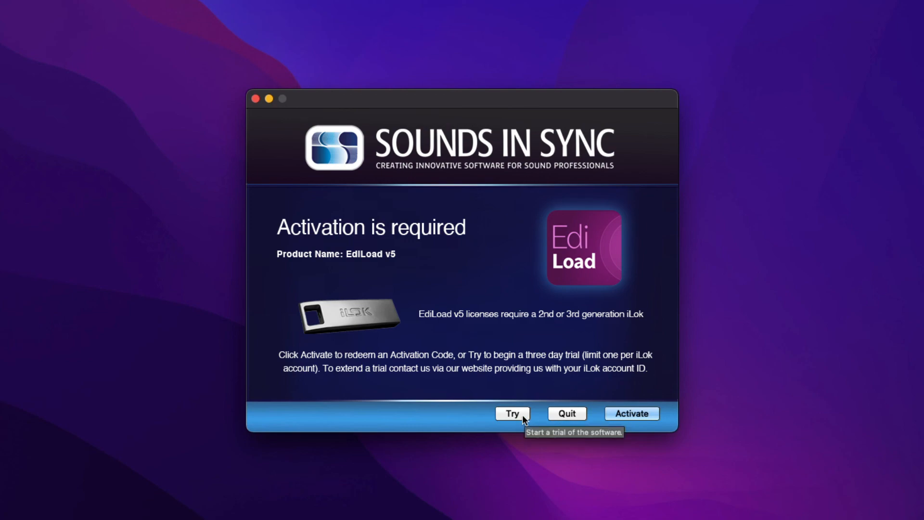